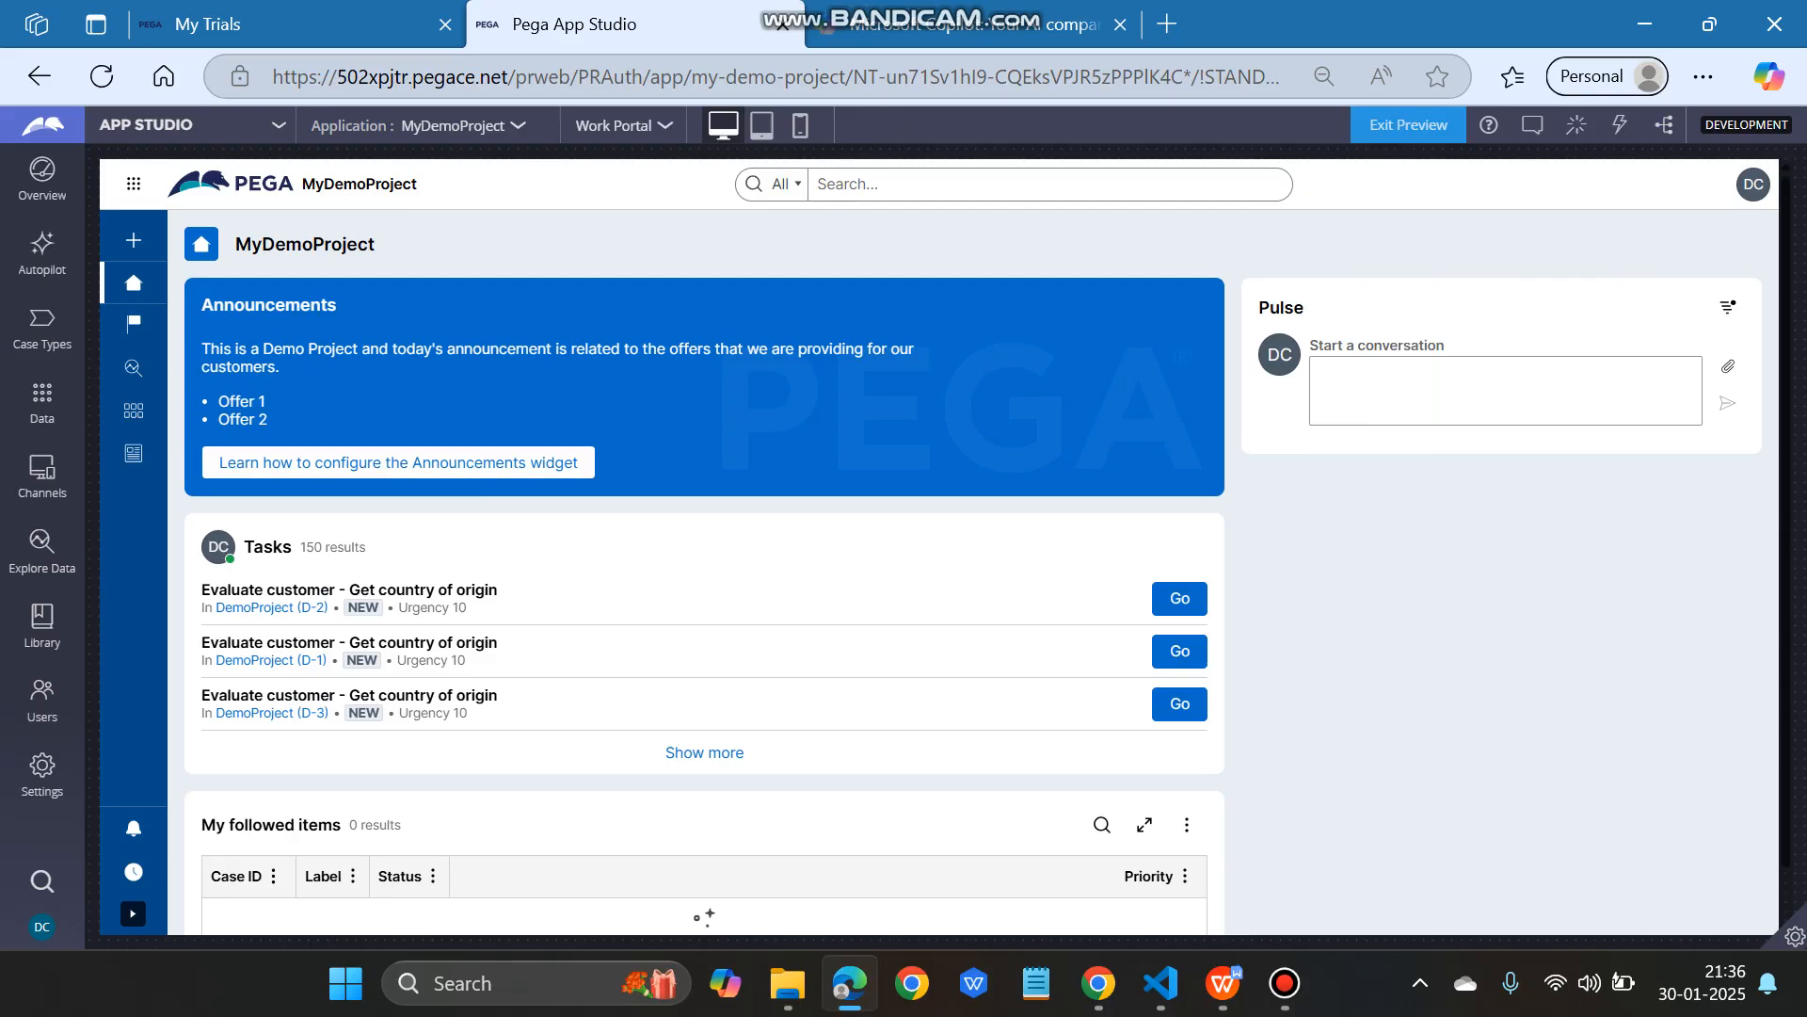
pyautogui.moveTo(132, 322)
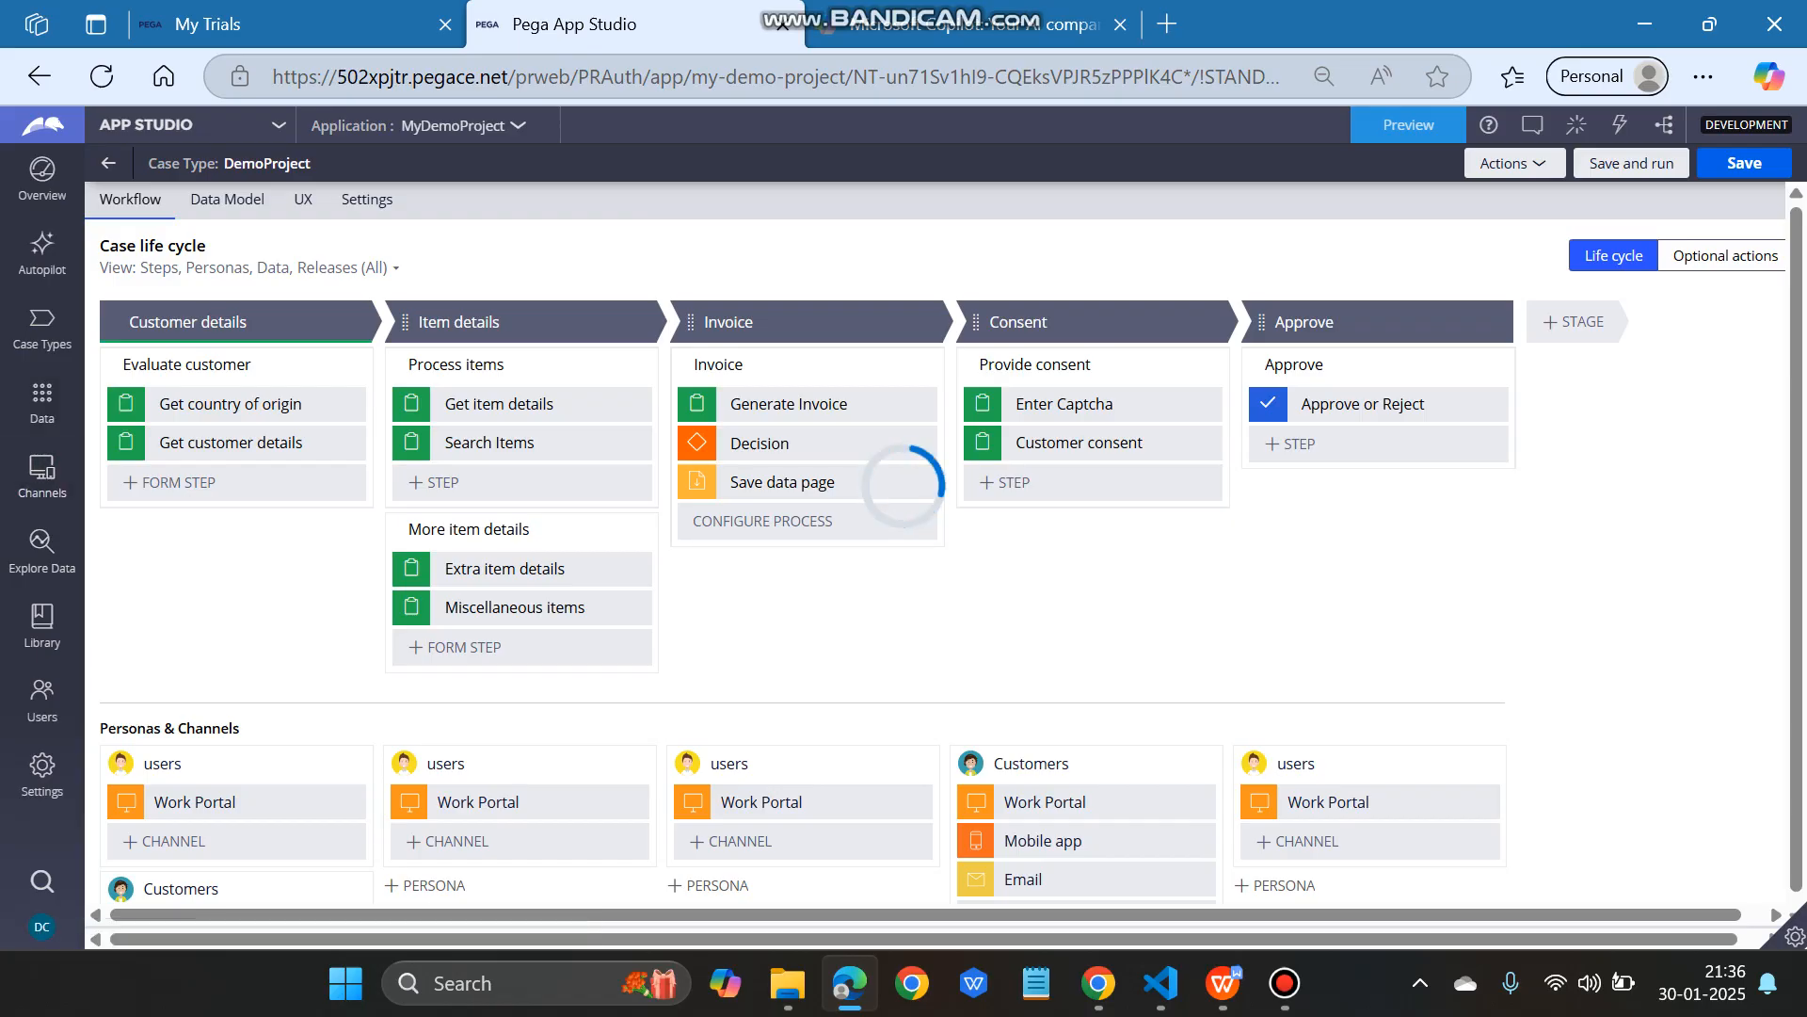
# Step: Go to Channels and open the Work Portal interface's main navigation settings
pyautogui.click(41, 475)
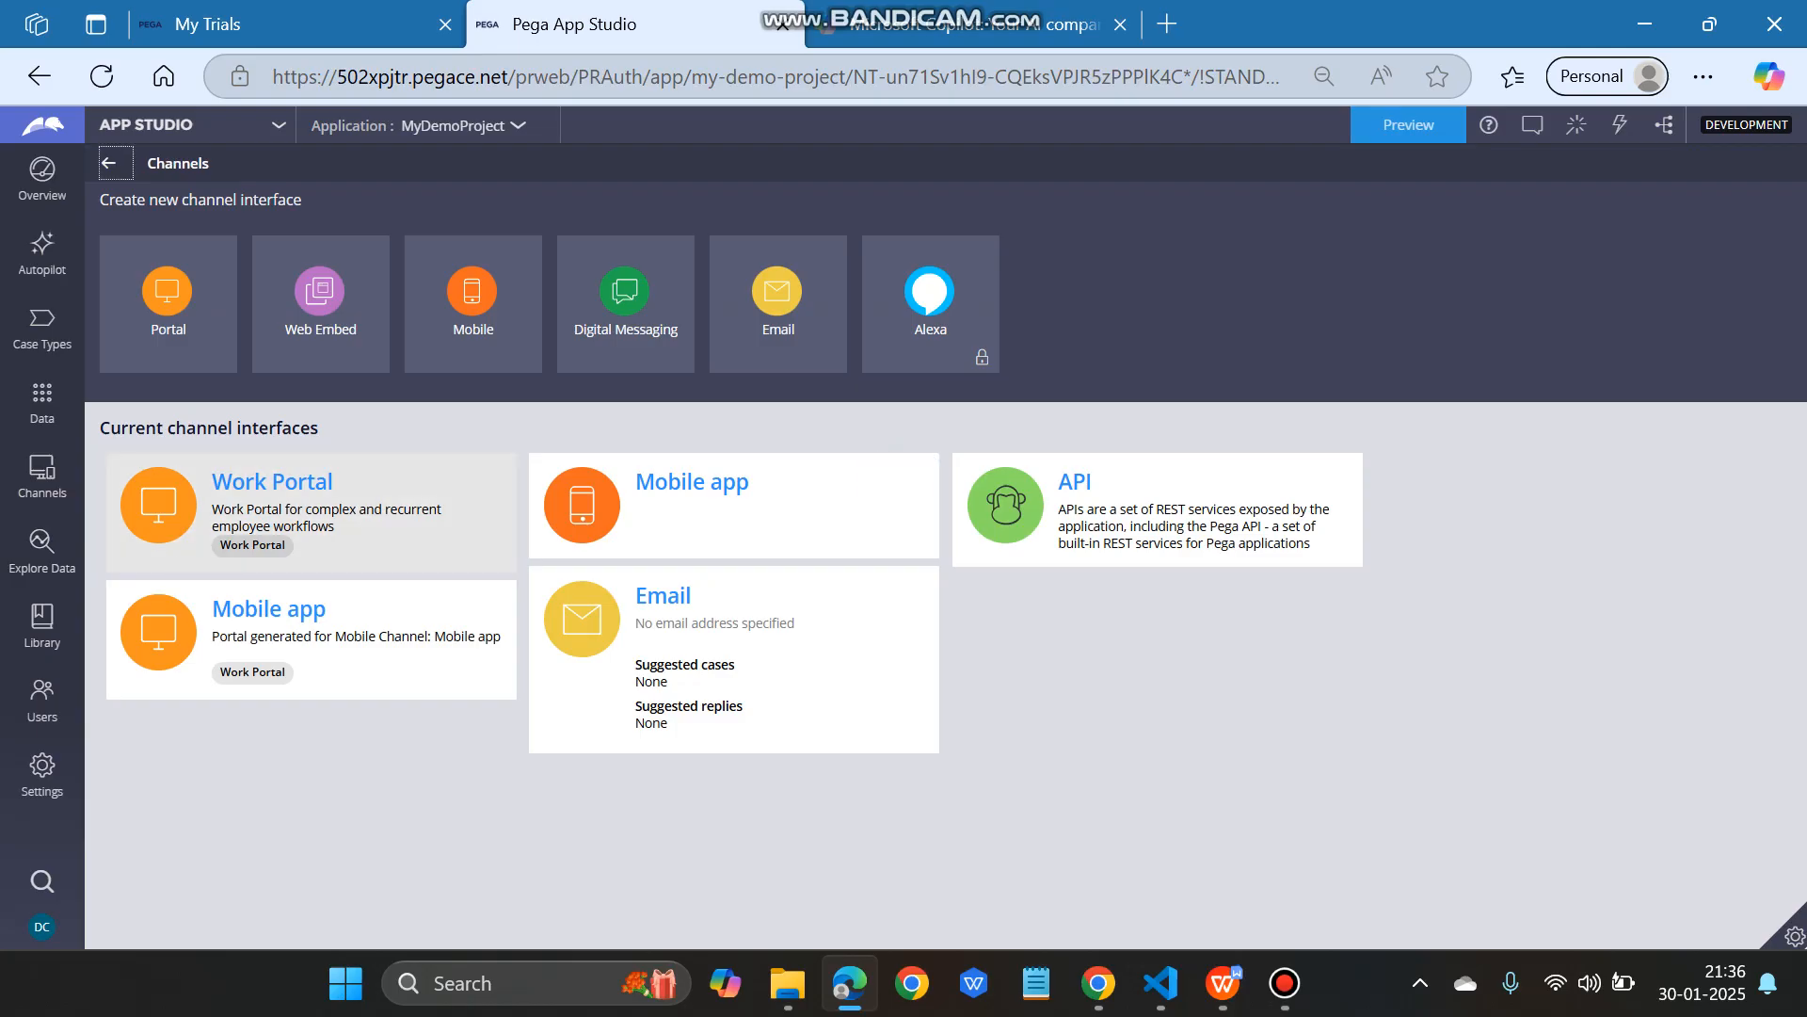
pyautogui.click(271, 480)
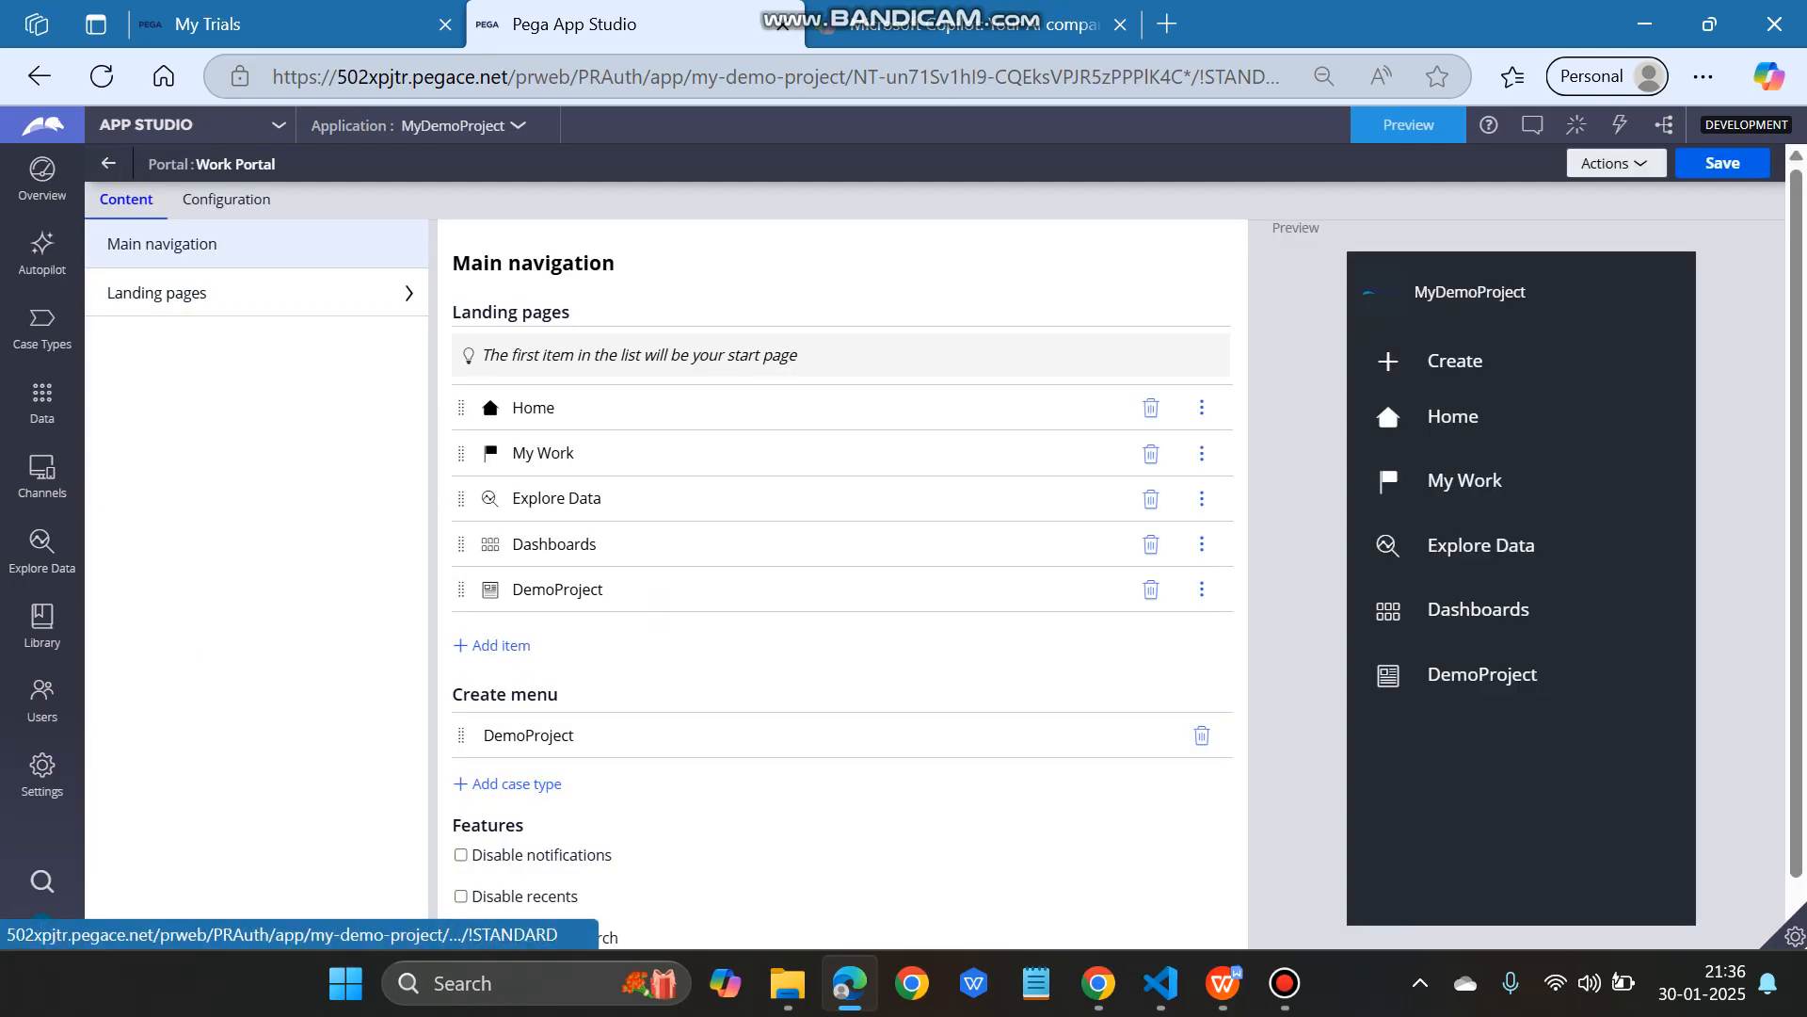
# Step: From Landing pages, view DemoProject and open the Home landing page for editing
pyautogui.click(157, 291)
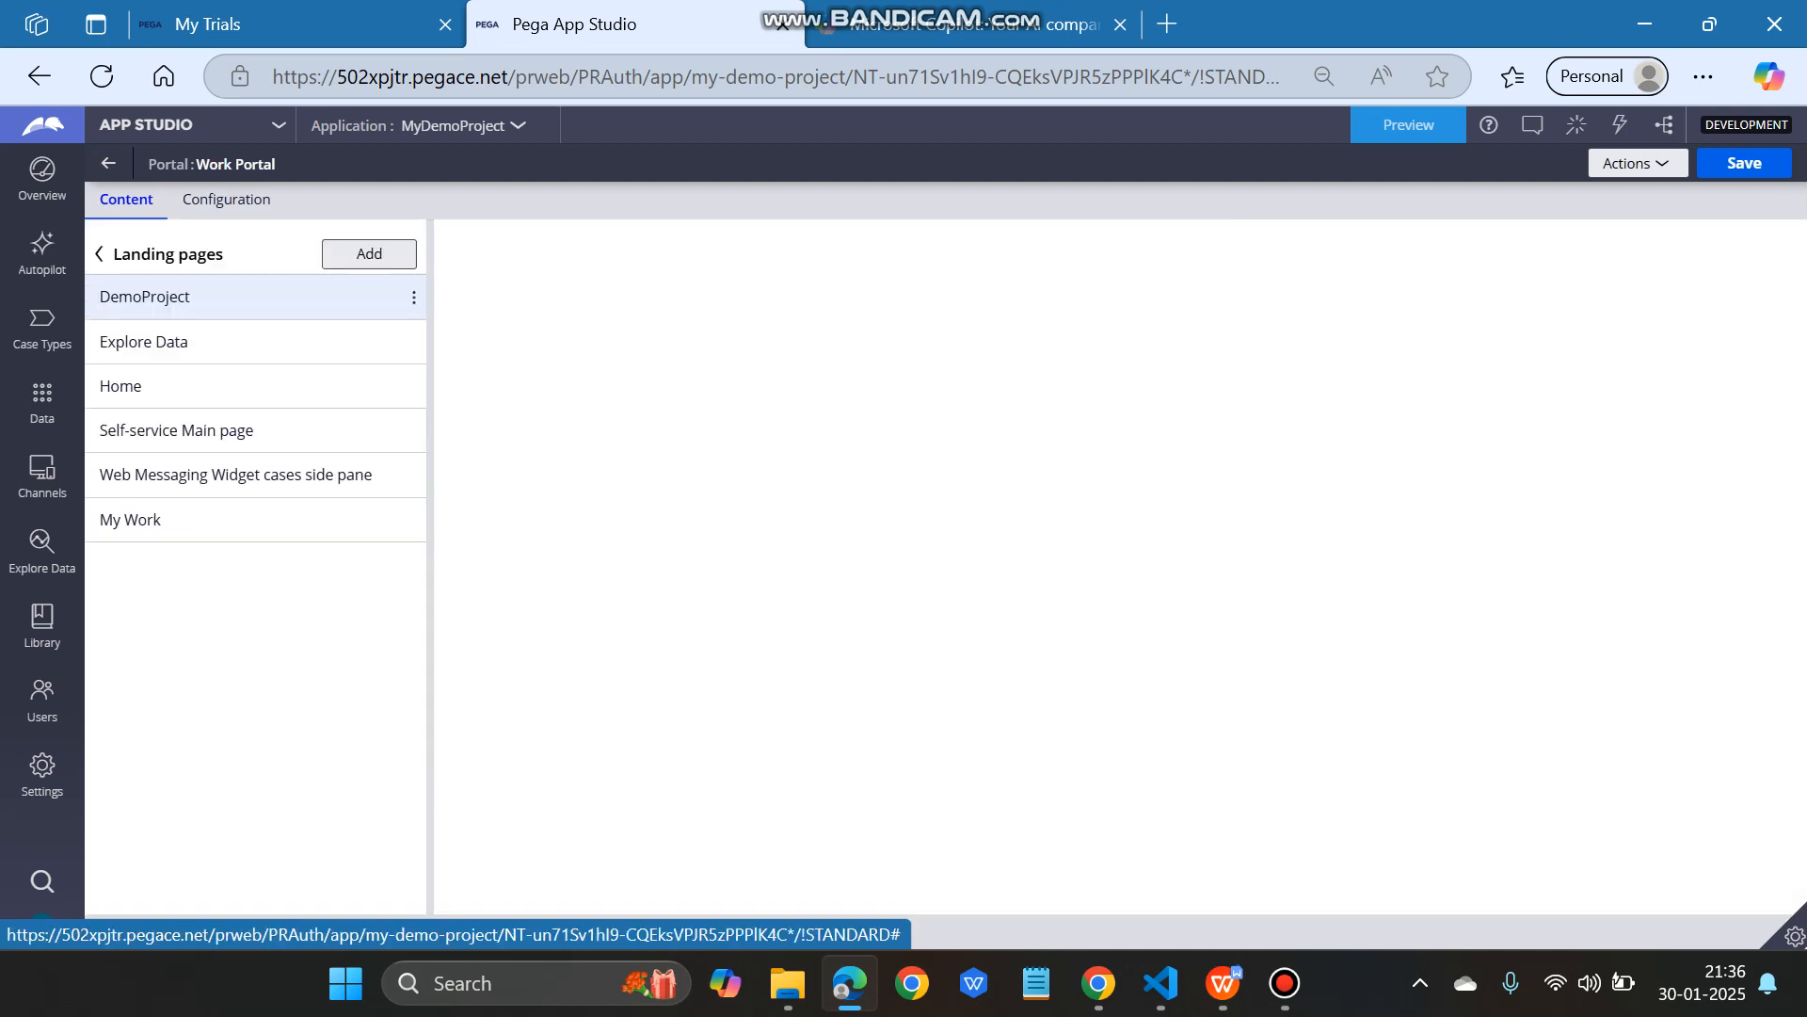
pyautogui.click(145, 296)
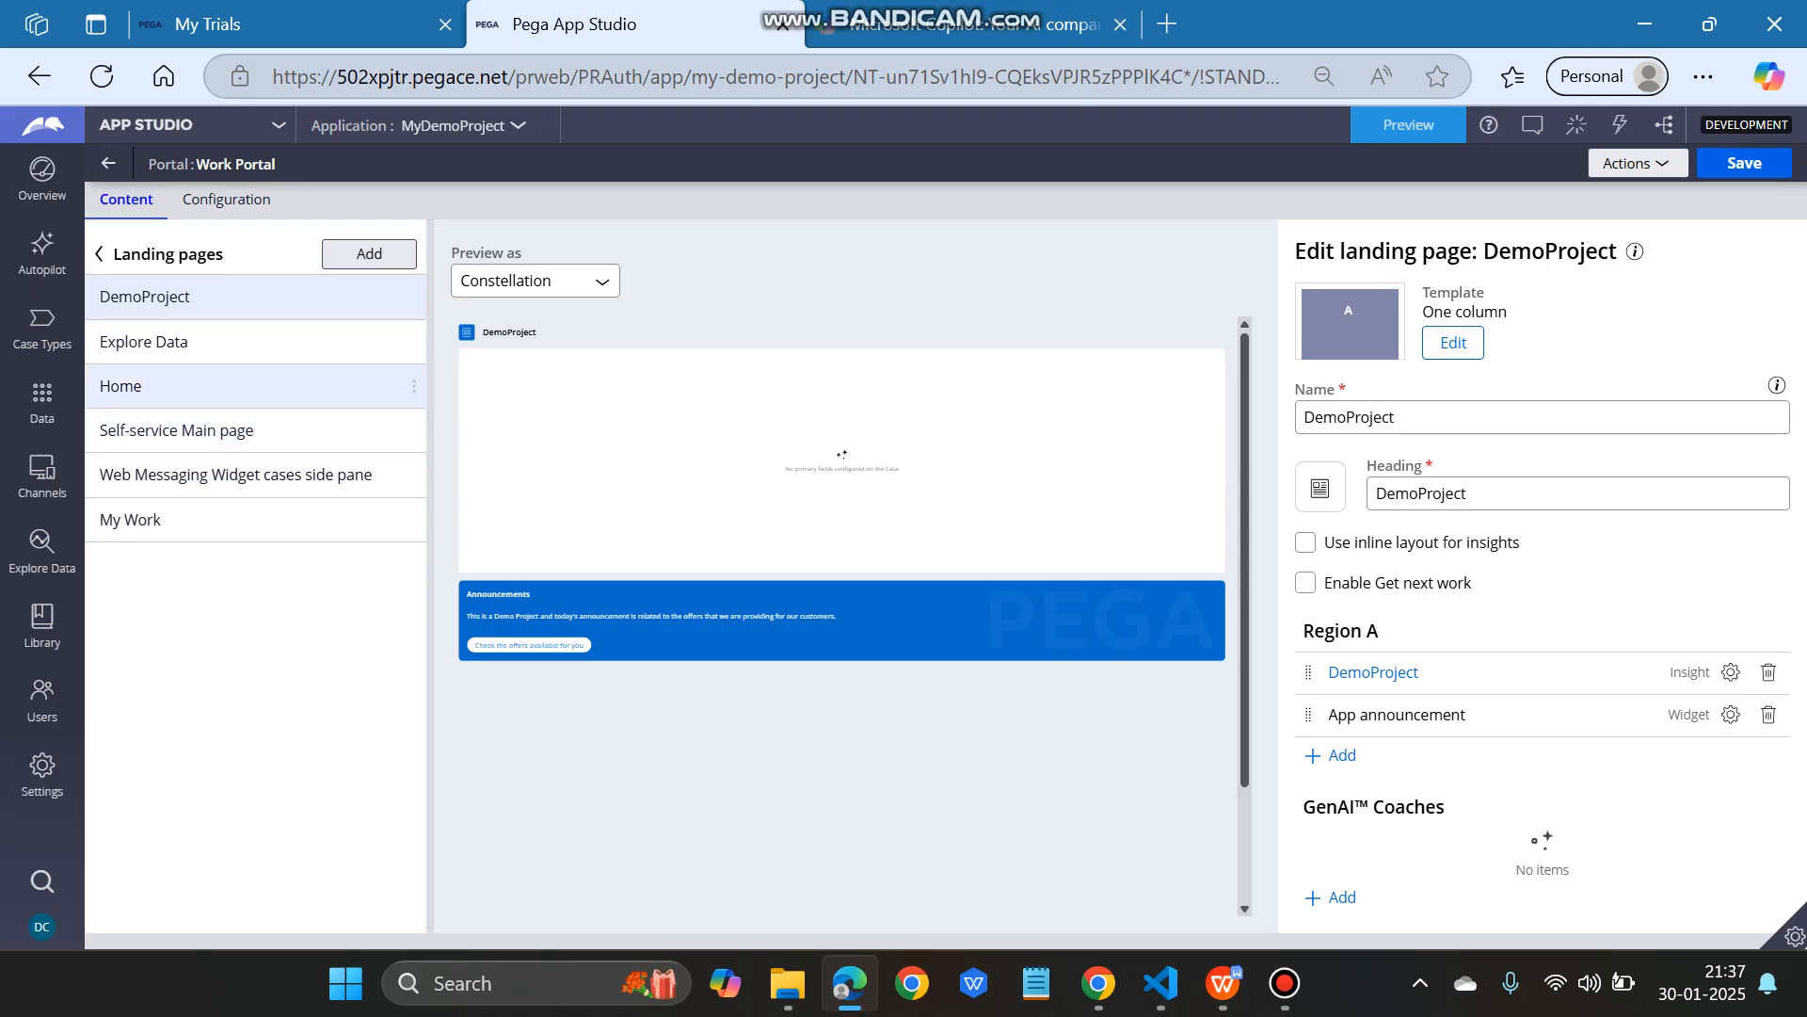
pyautogui.click(121, 386)
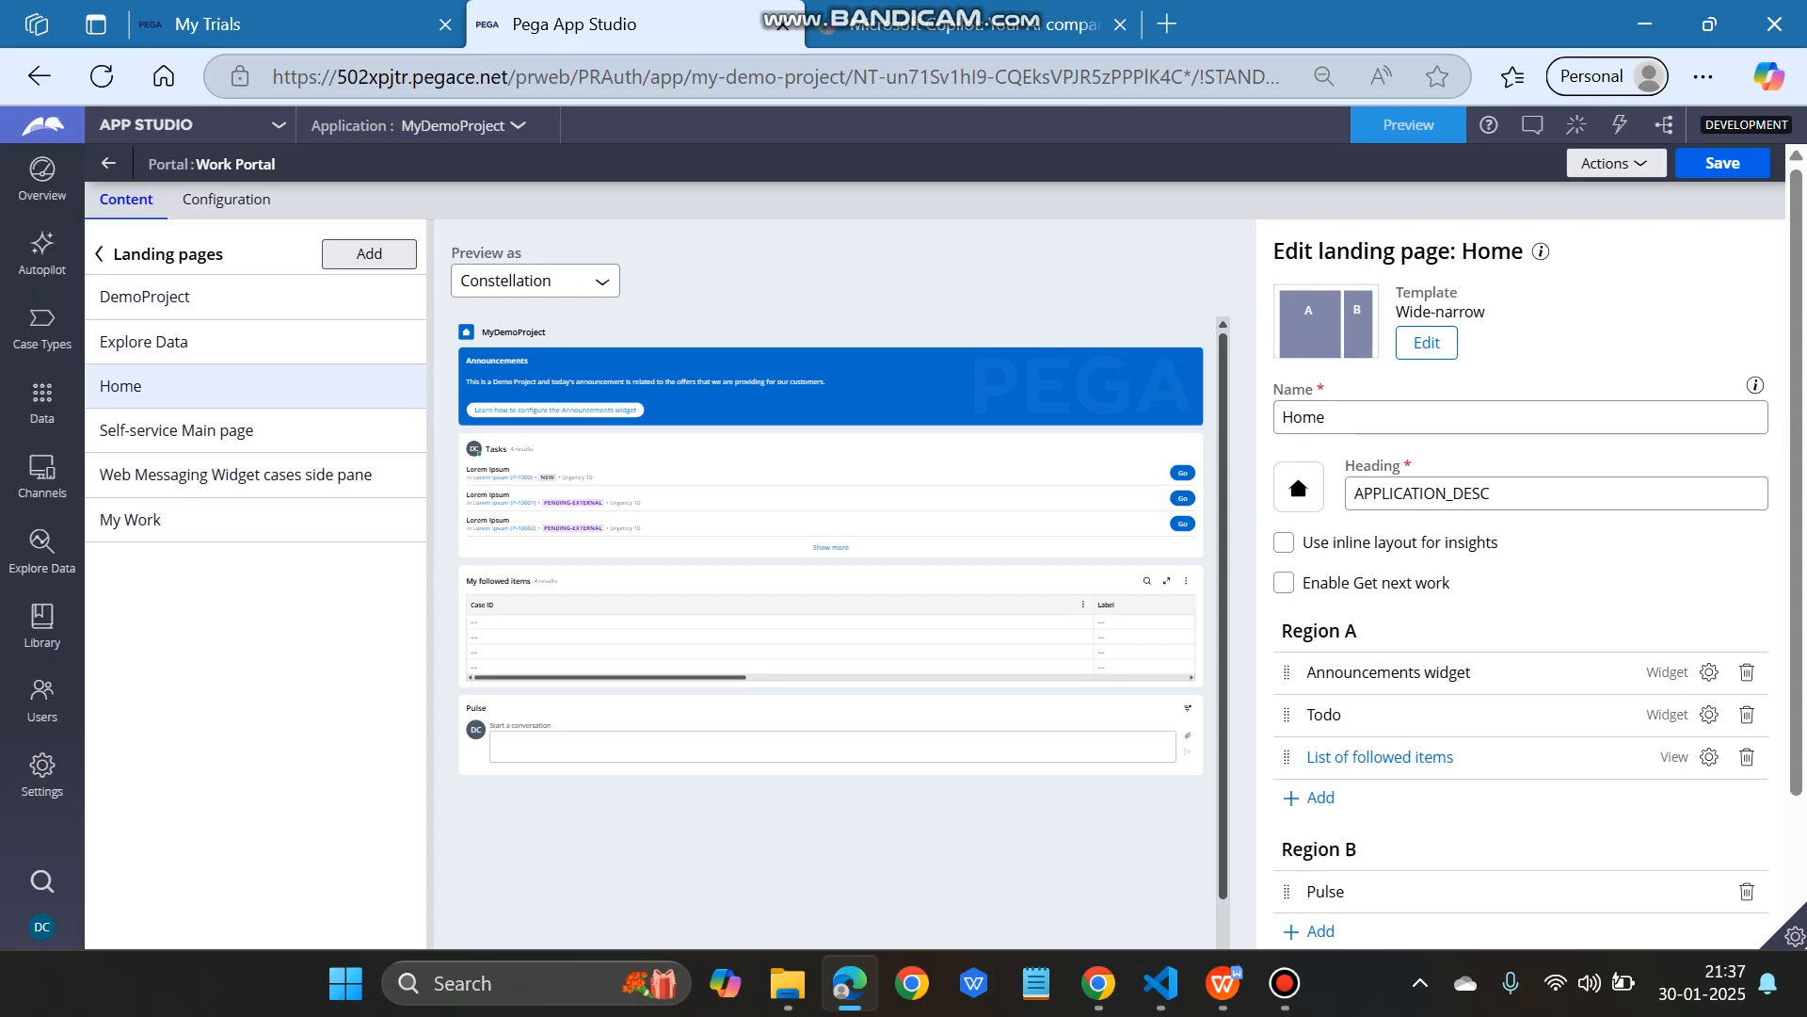
pyautogui.moveTo(1709, 670)
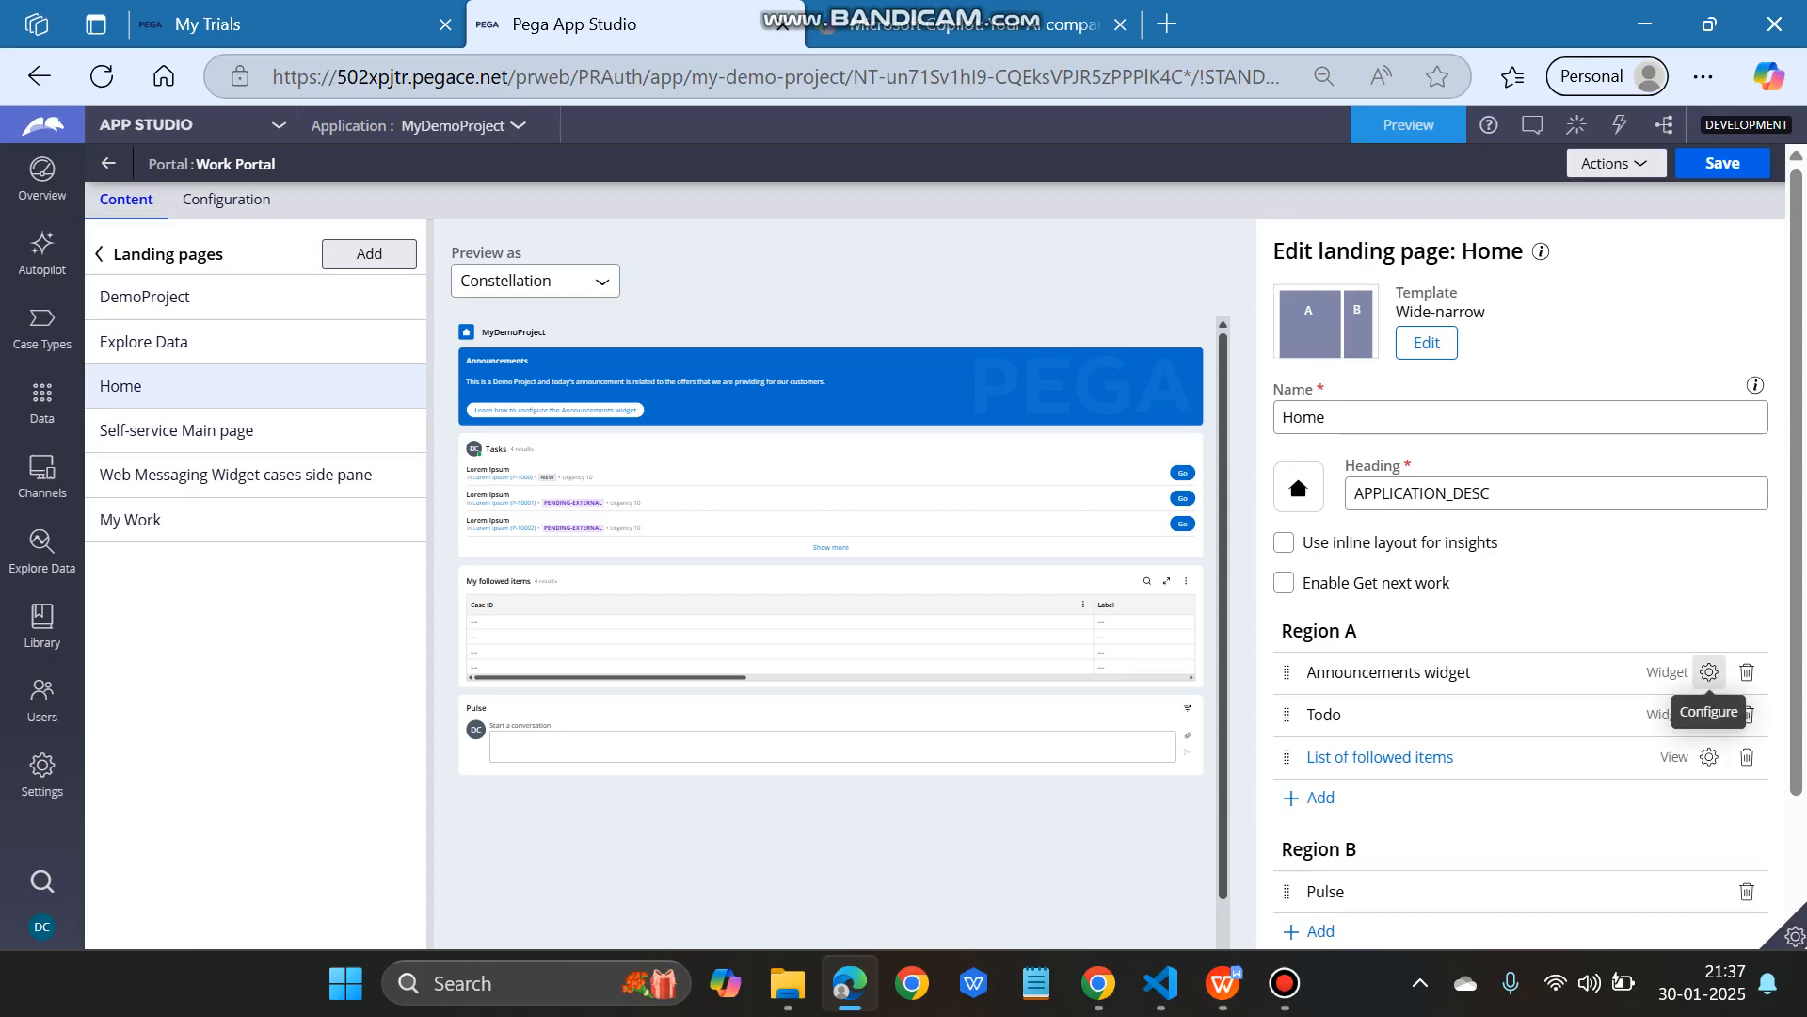
# Step: Configure the Announcements widget in Region A and review its D_pyAnnouncements.pxResults source
pyautogui.click(1709, 671)
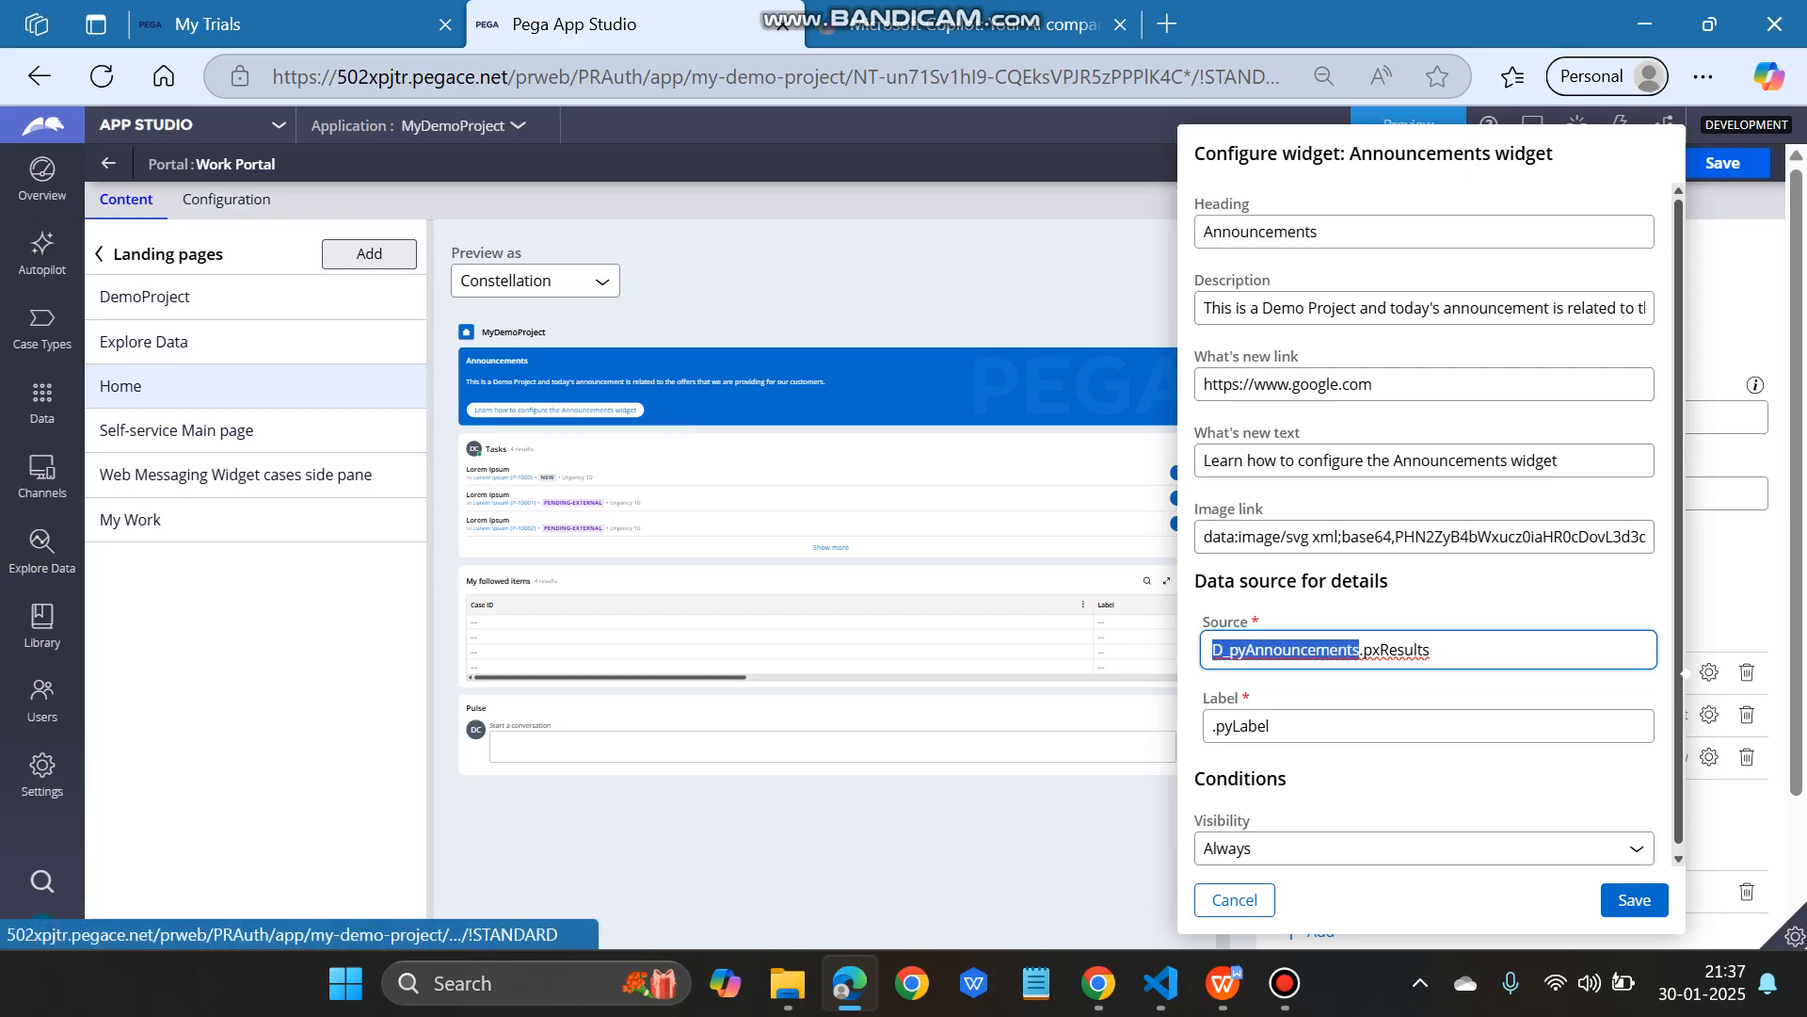
pyautogui.click(1231, 900)
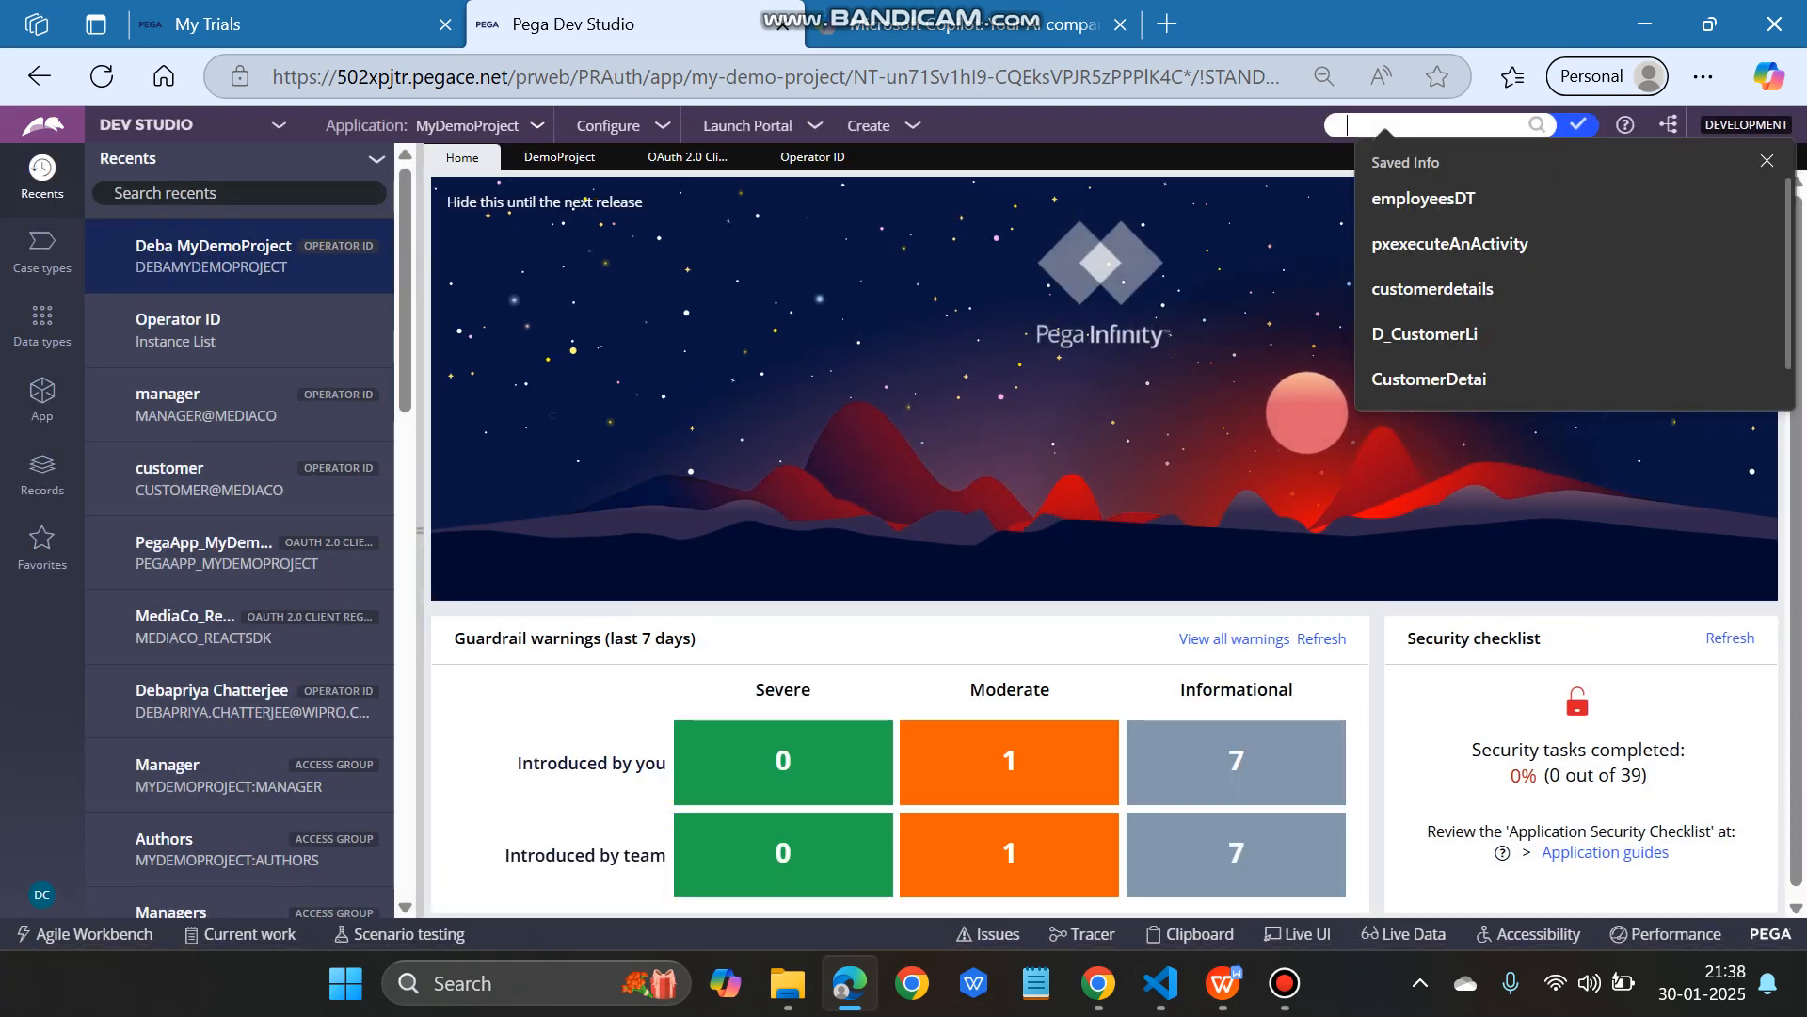
# Step: Search D_pyAnnouncements in Dev Studio and open the data page to reach its pyInitAnnouncements data source
pyautogui.write('D_pyAnnouncements')
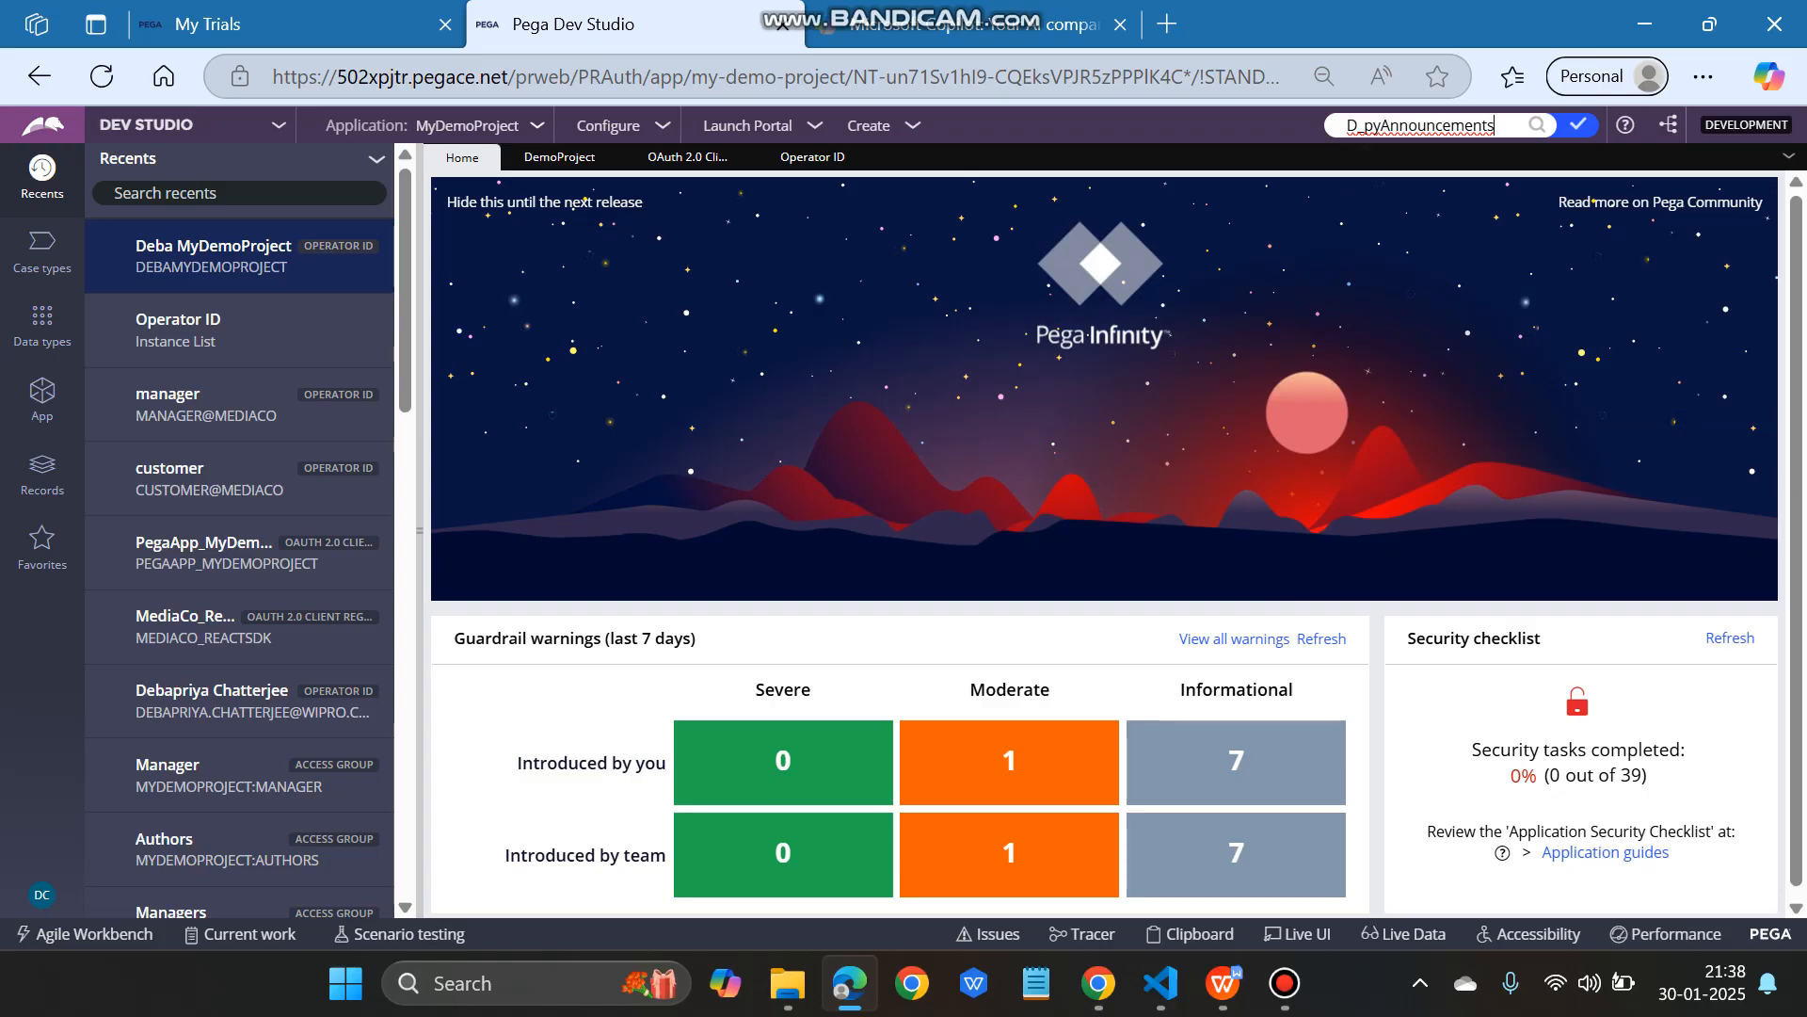
pyautogui.click(1536, 124)
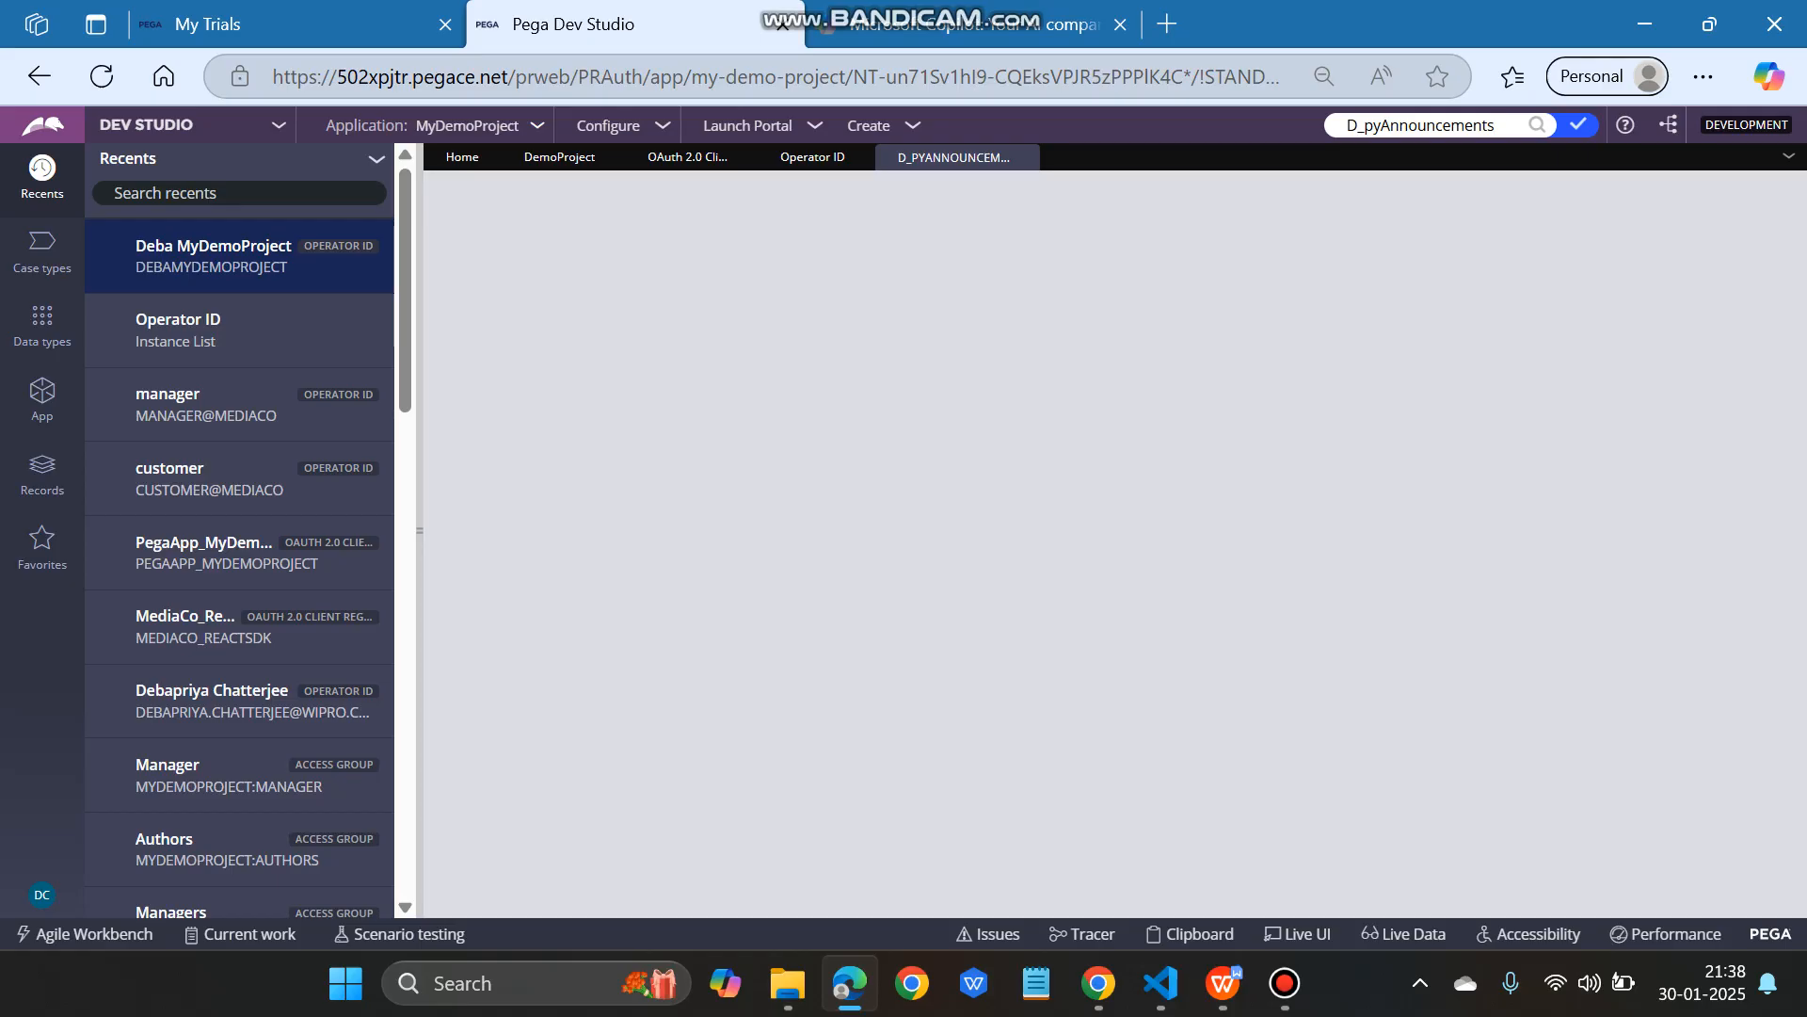
pyautogui.click(957, 156)
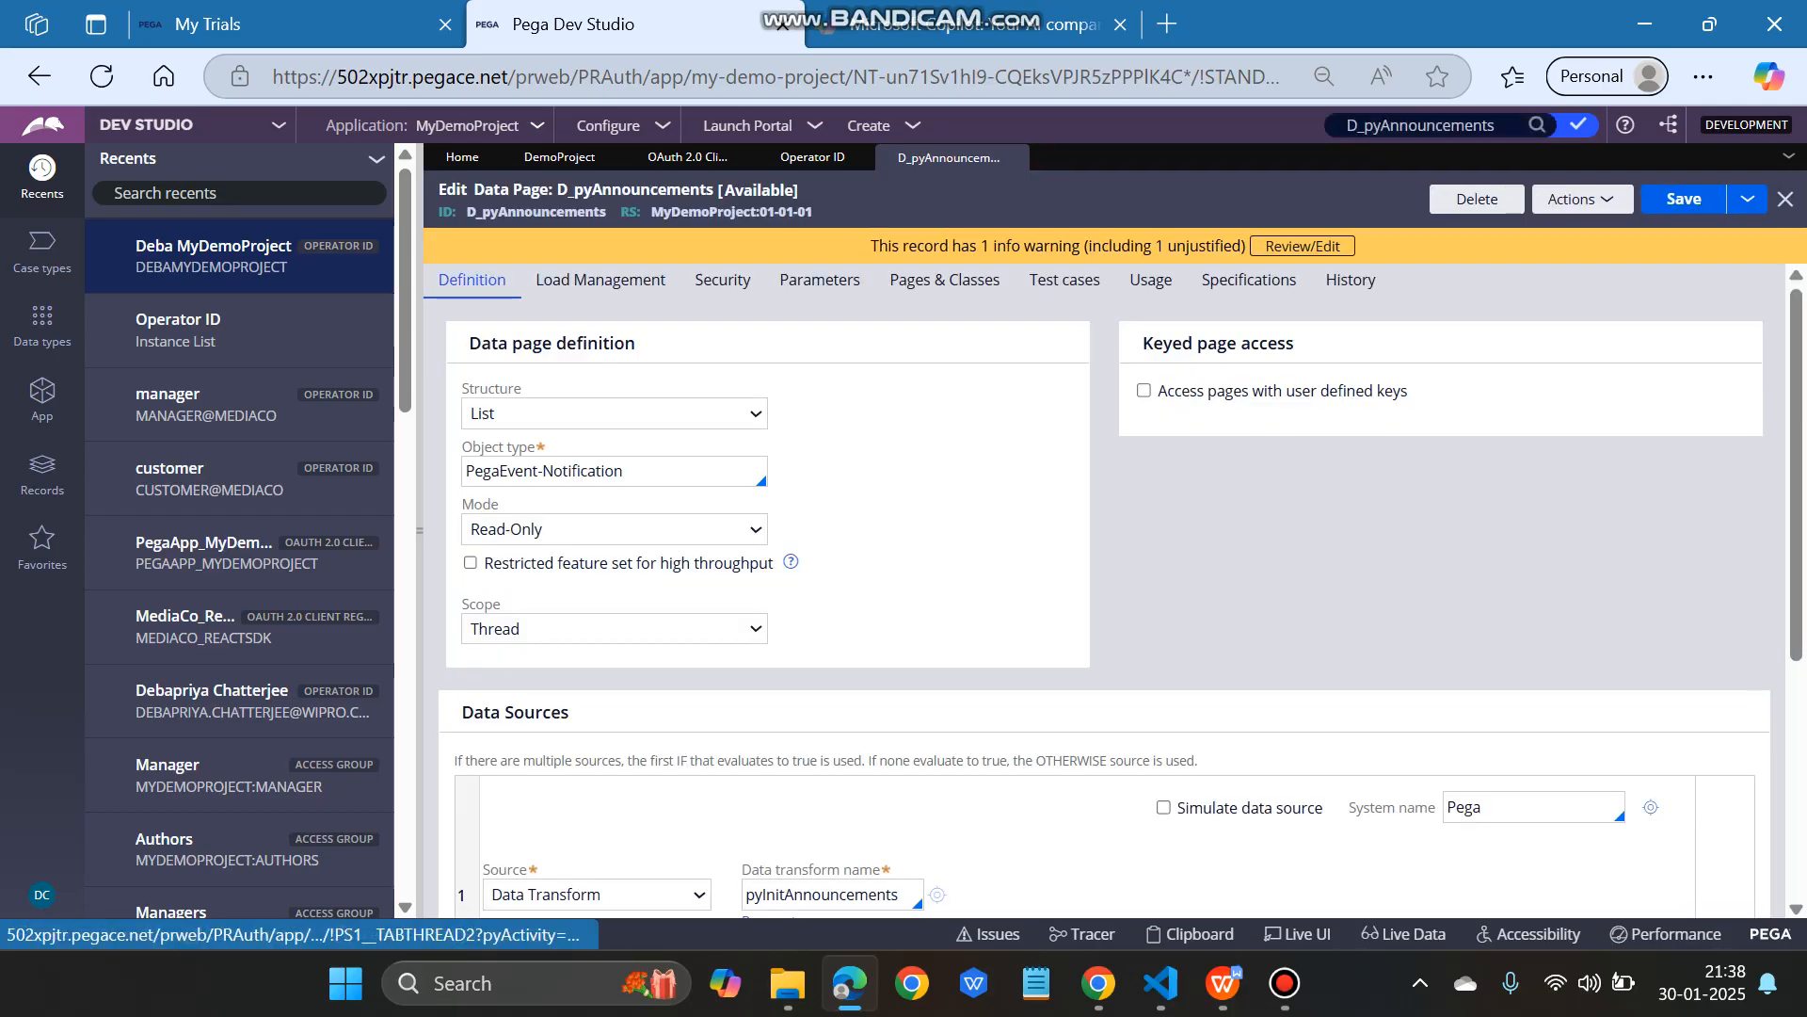
pyautogui.scroll(-3)
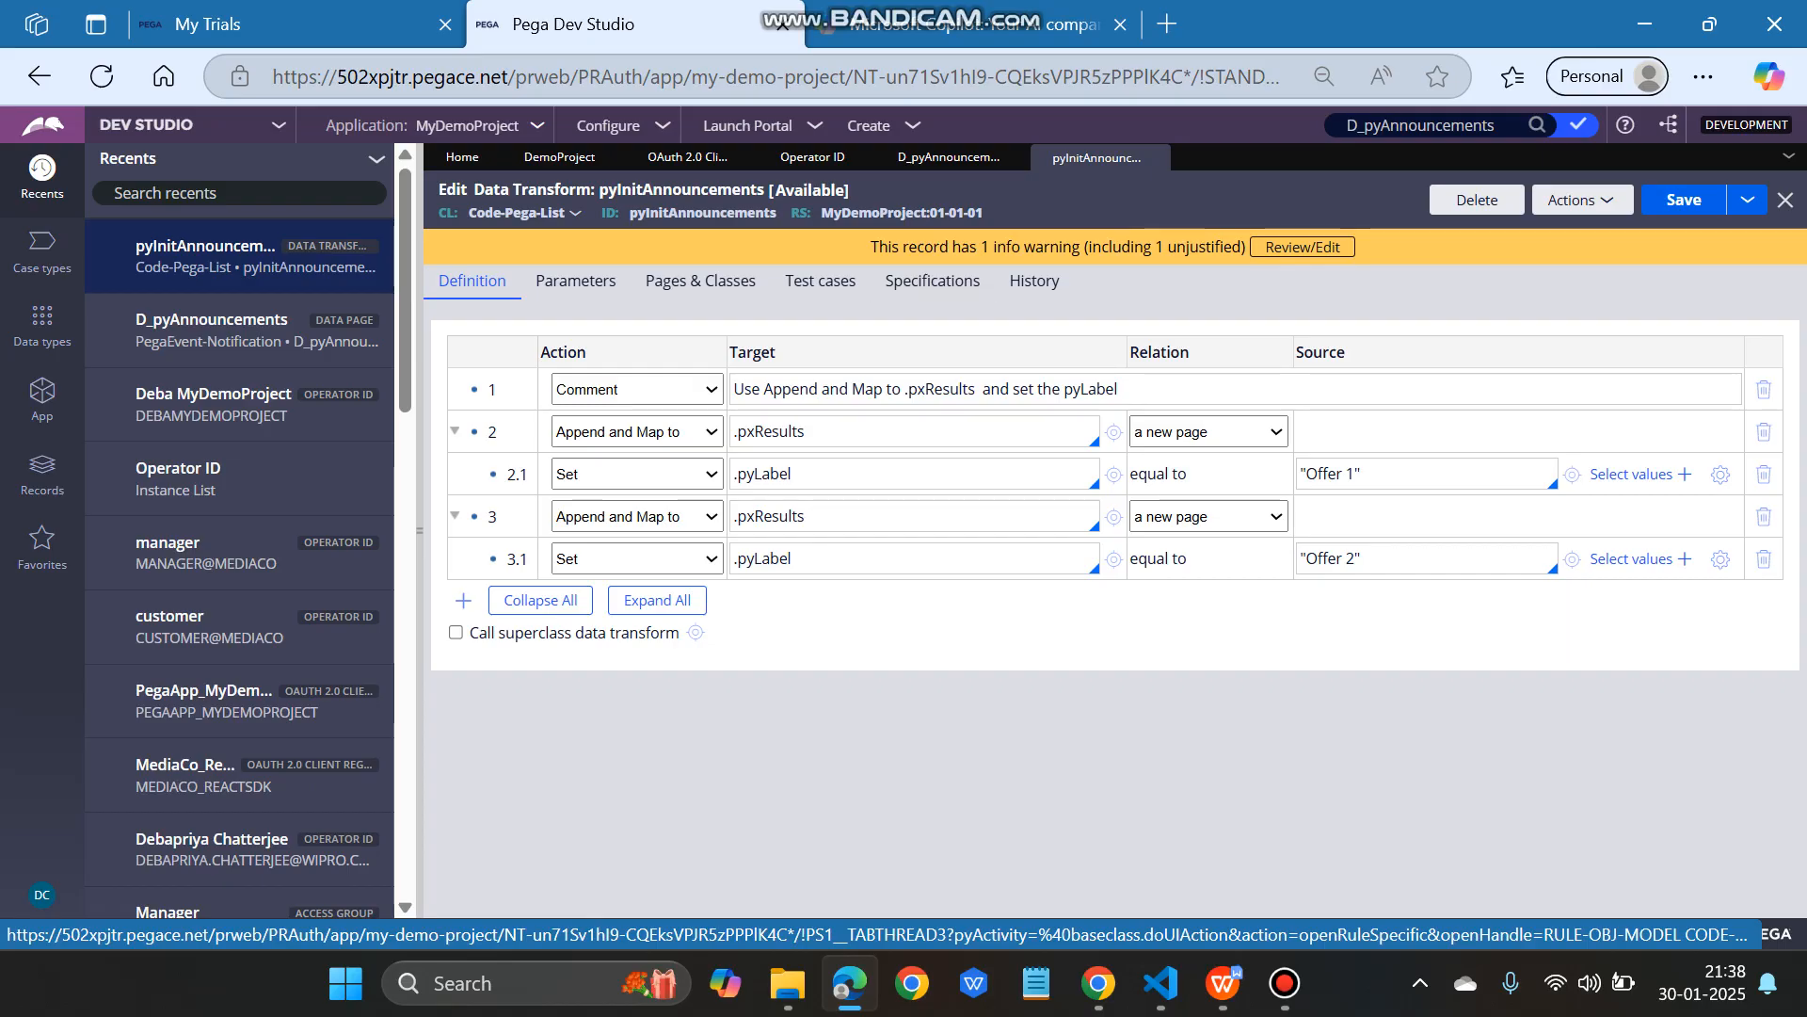
pyautogui.click(945, 156)
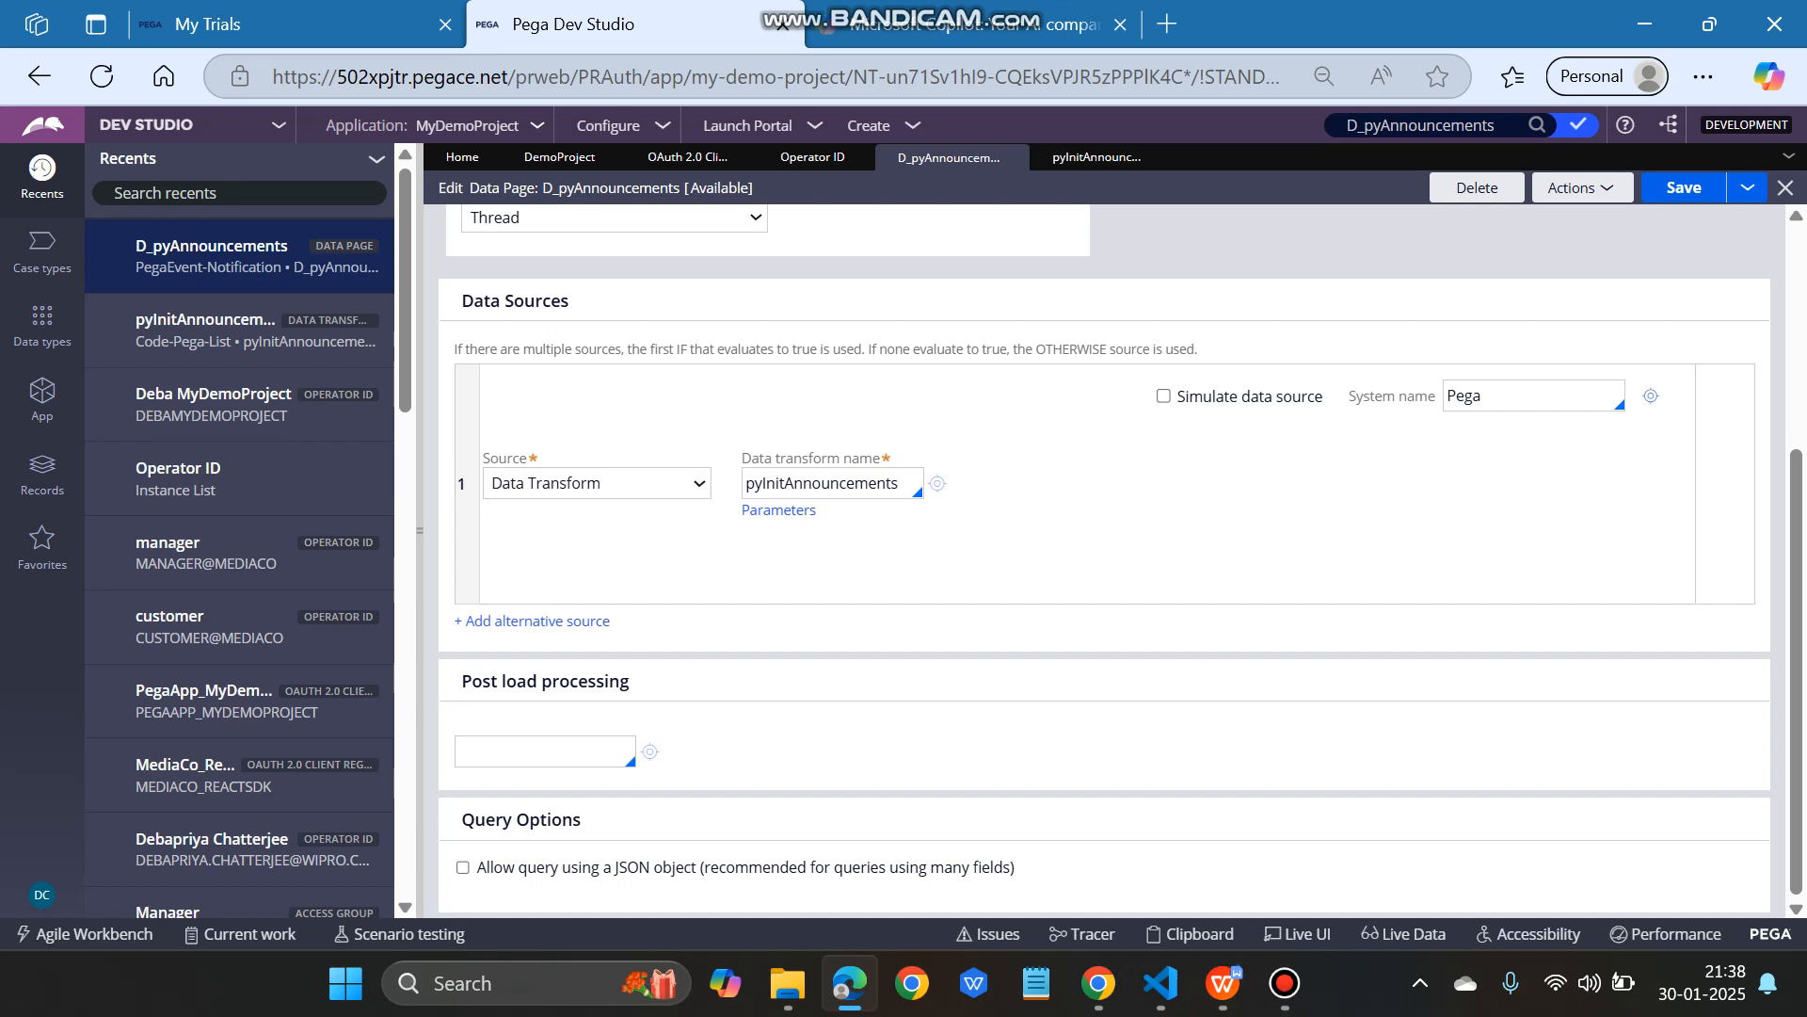
pyautogui.scroll(3)
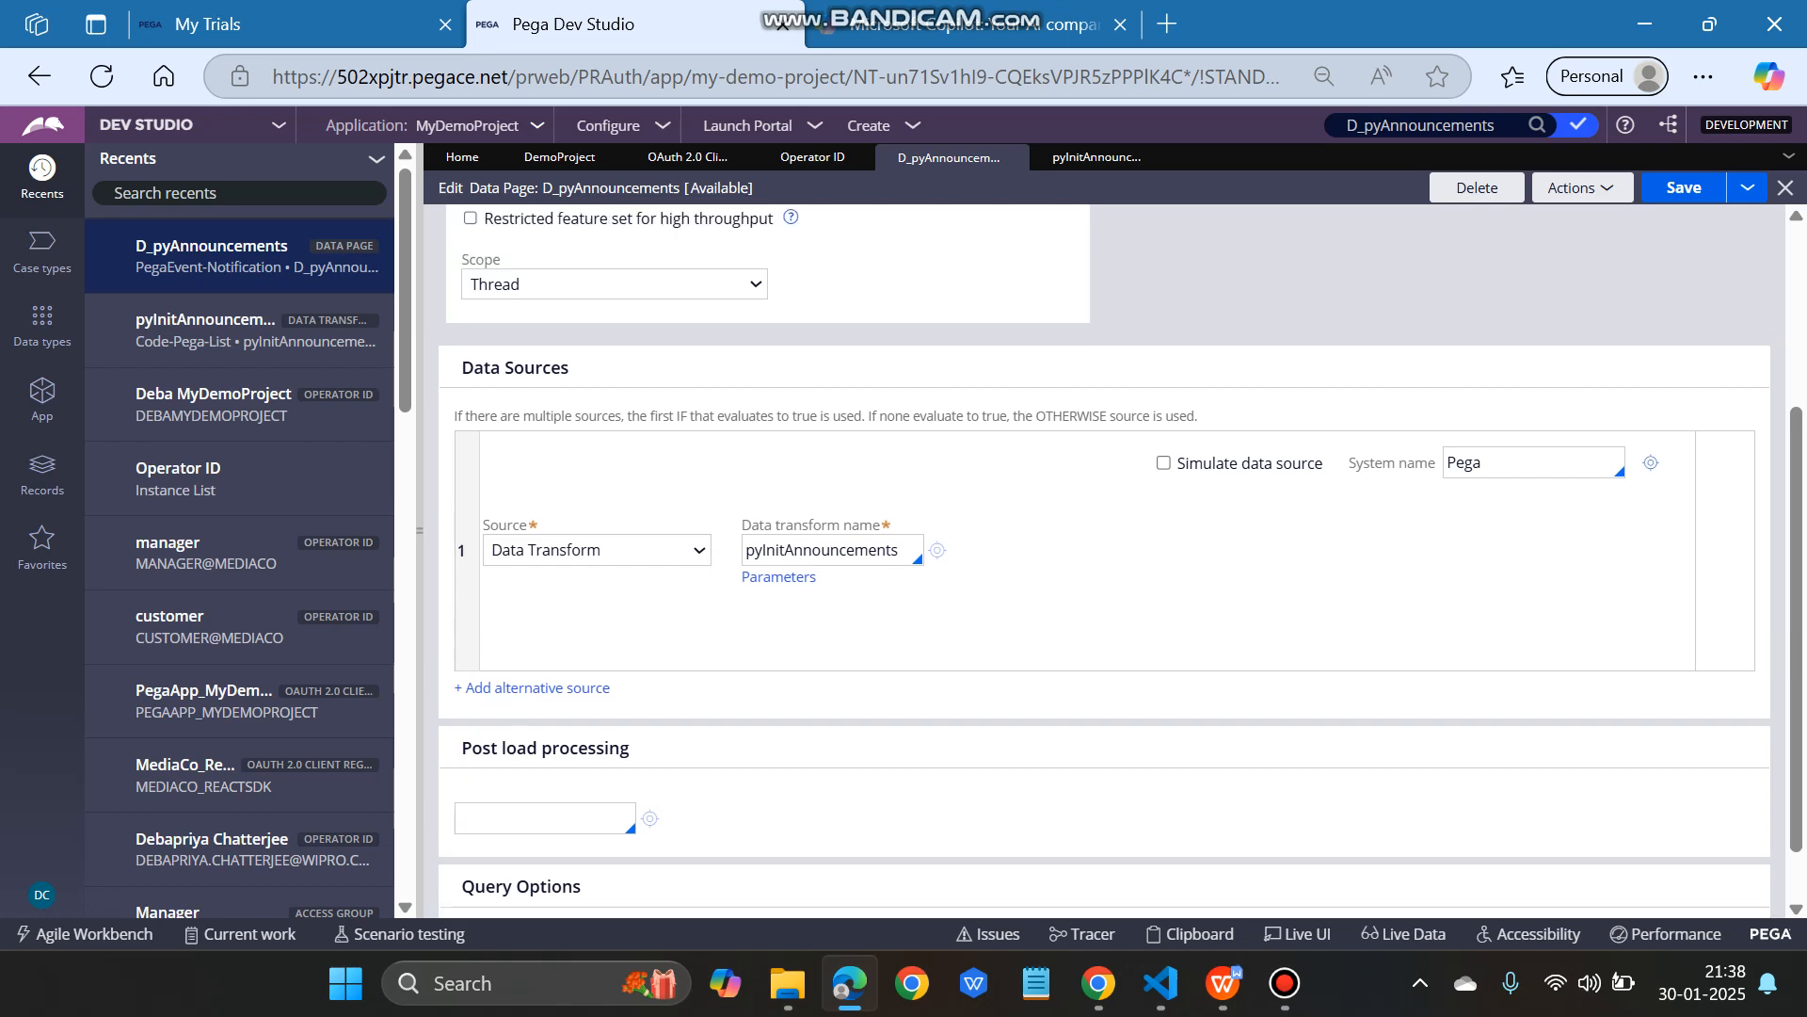
pyautogui.scroll(3)
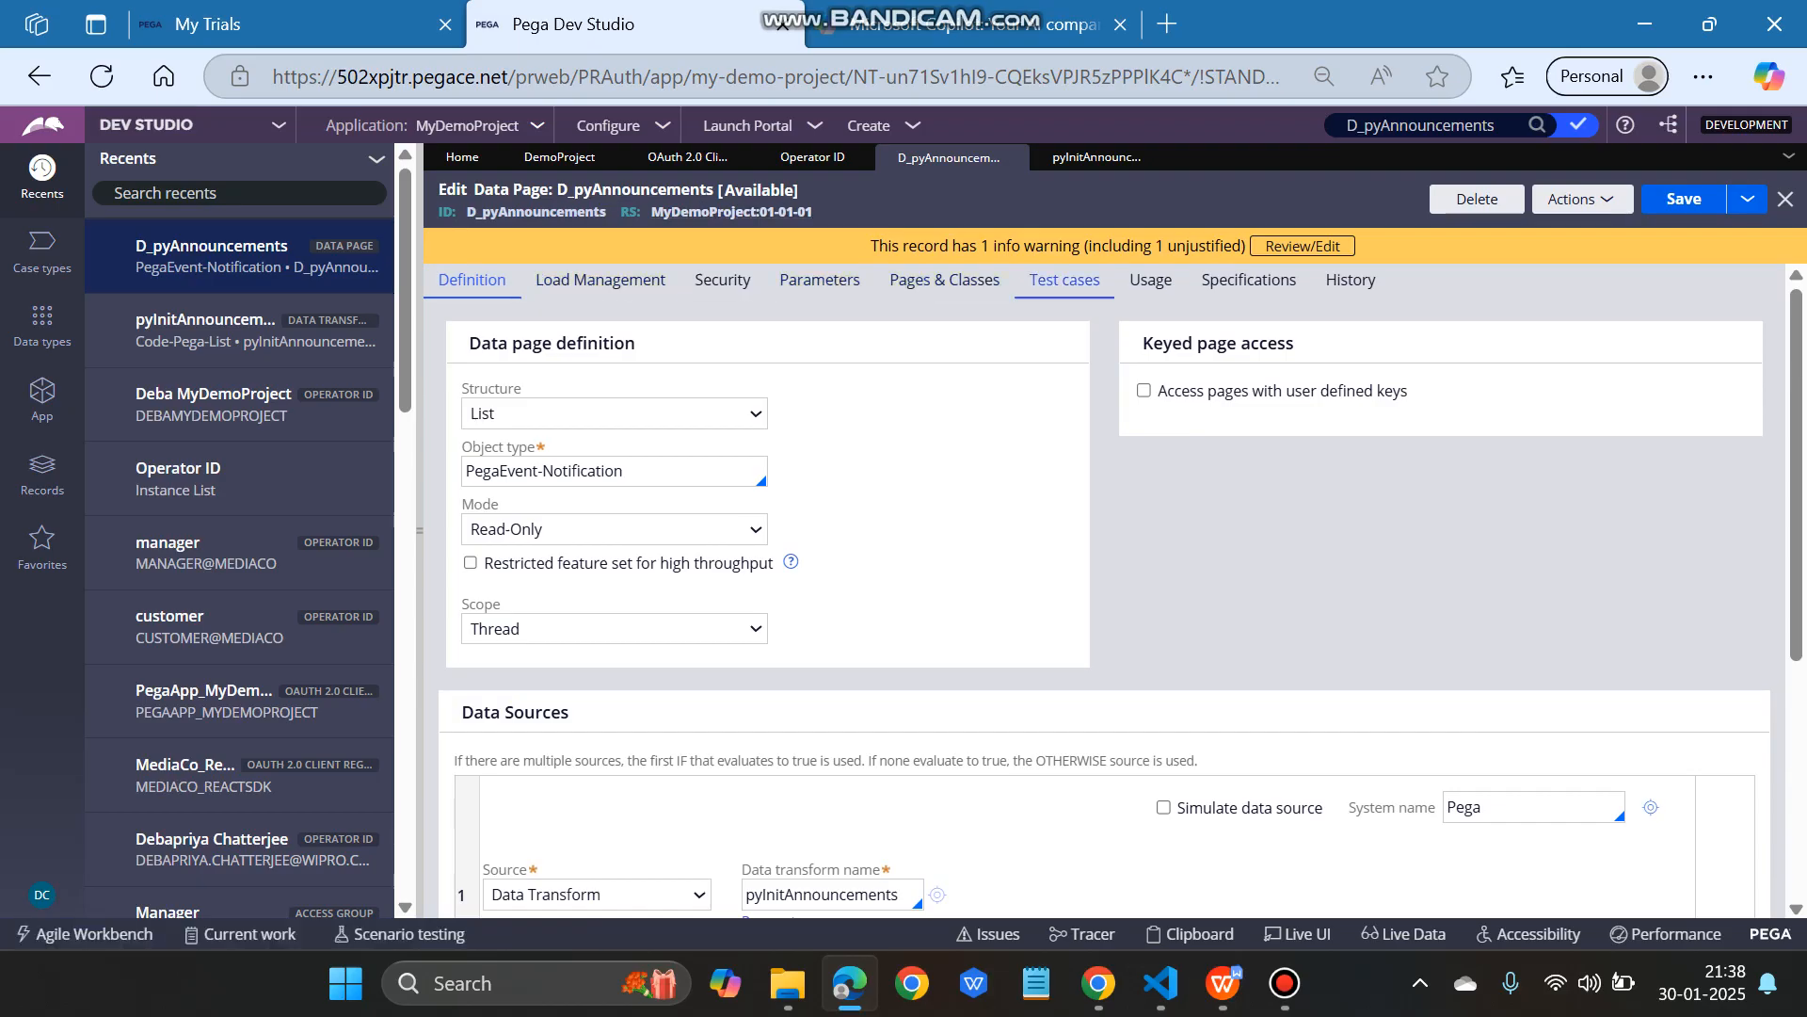
pyautogui.click(1098, 156)
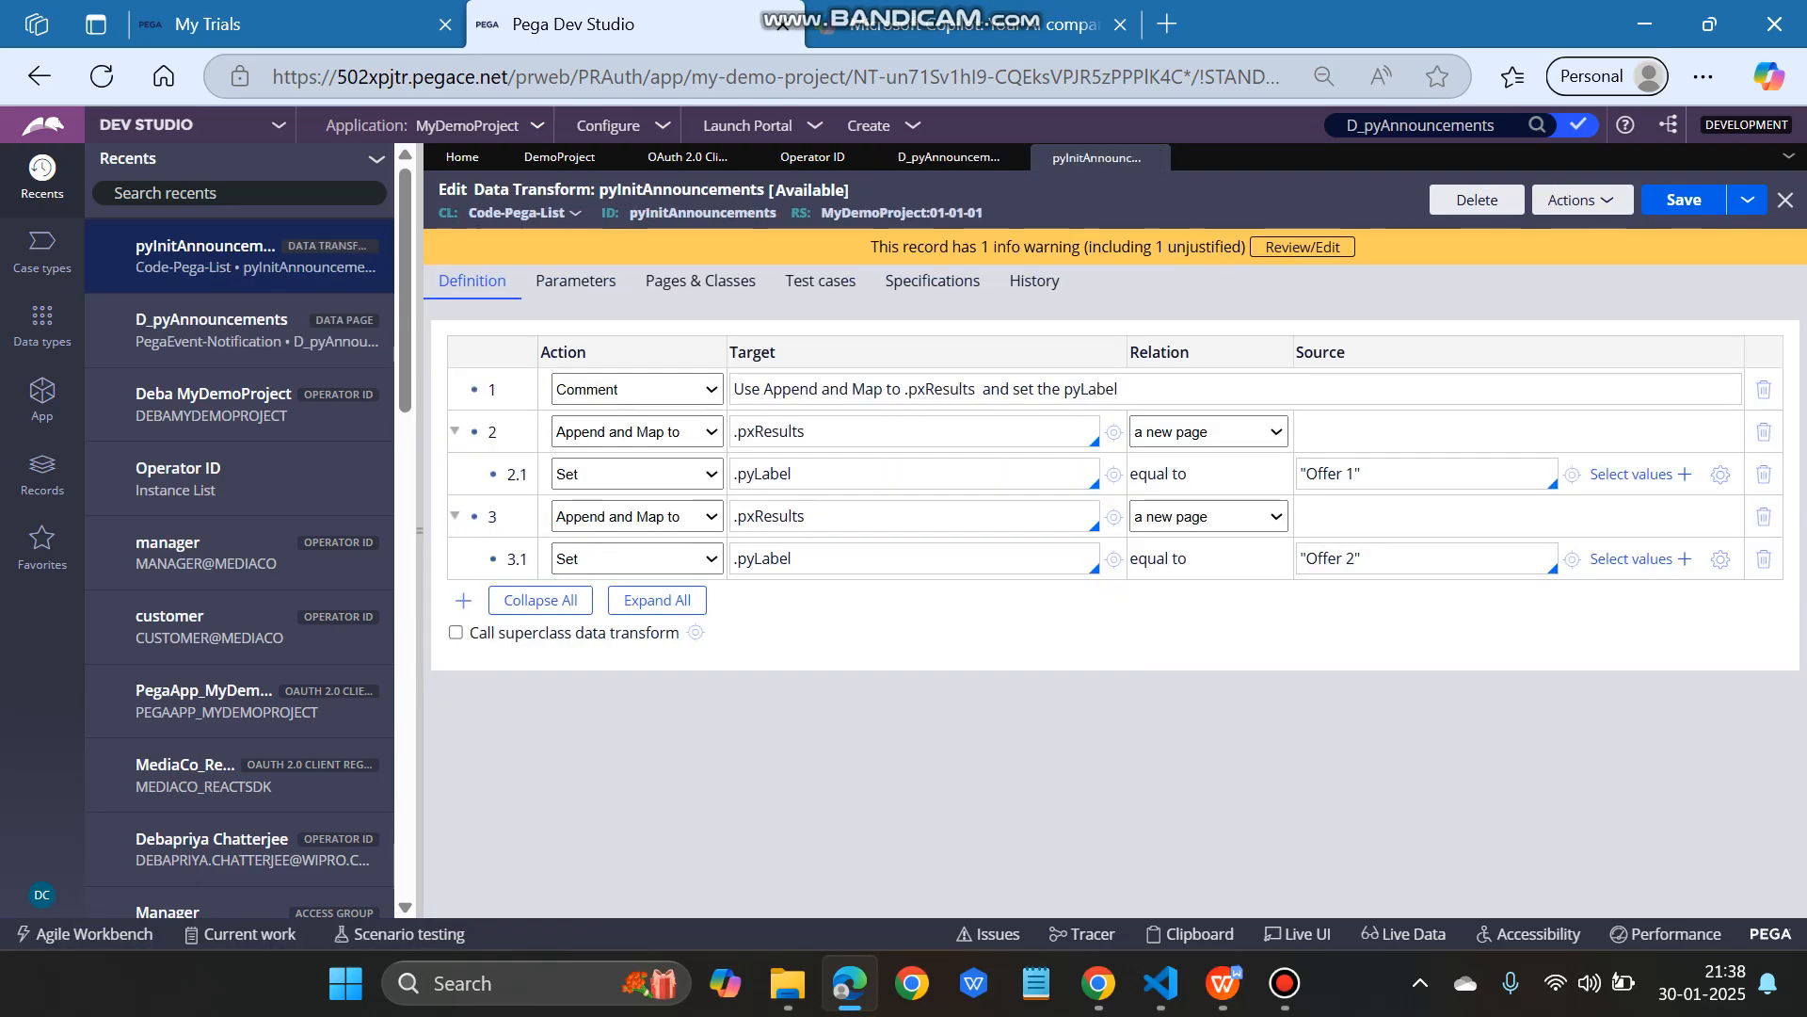
pyautogui.click(932, 280)
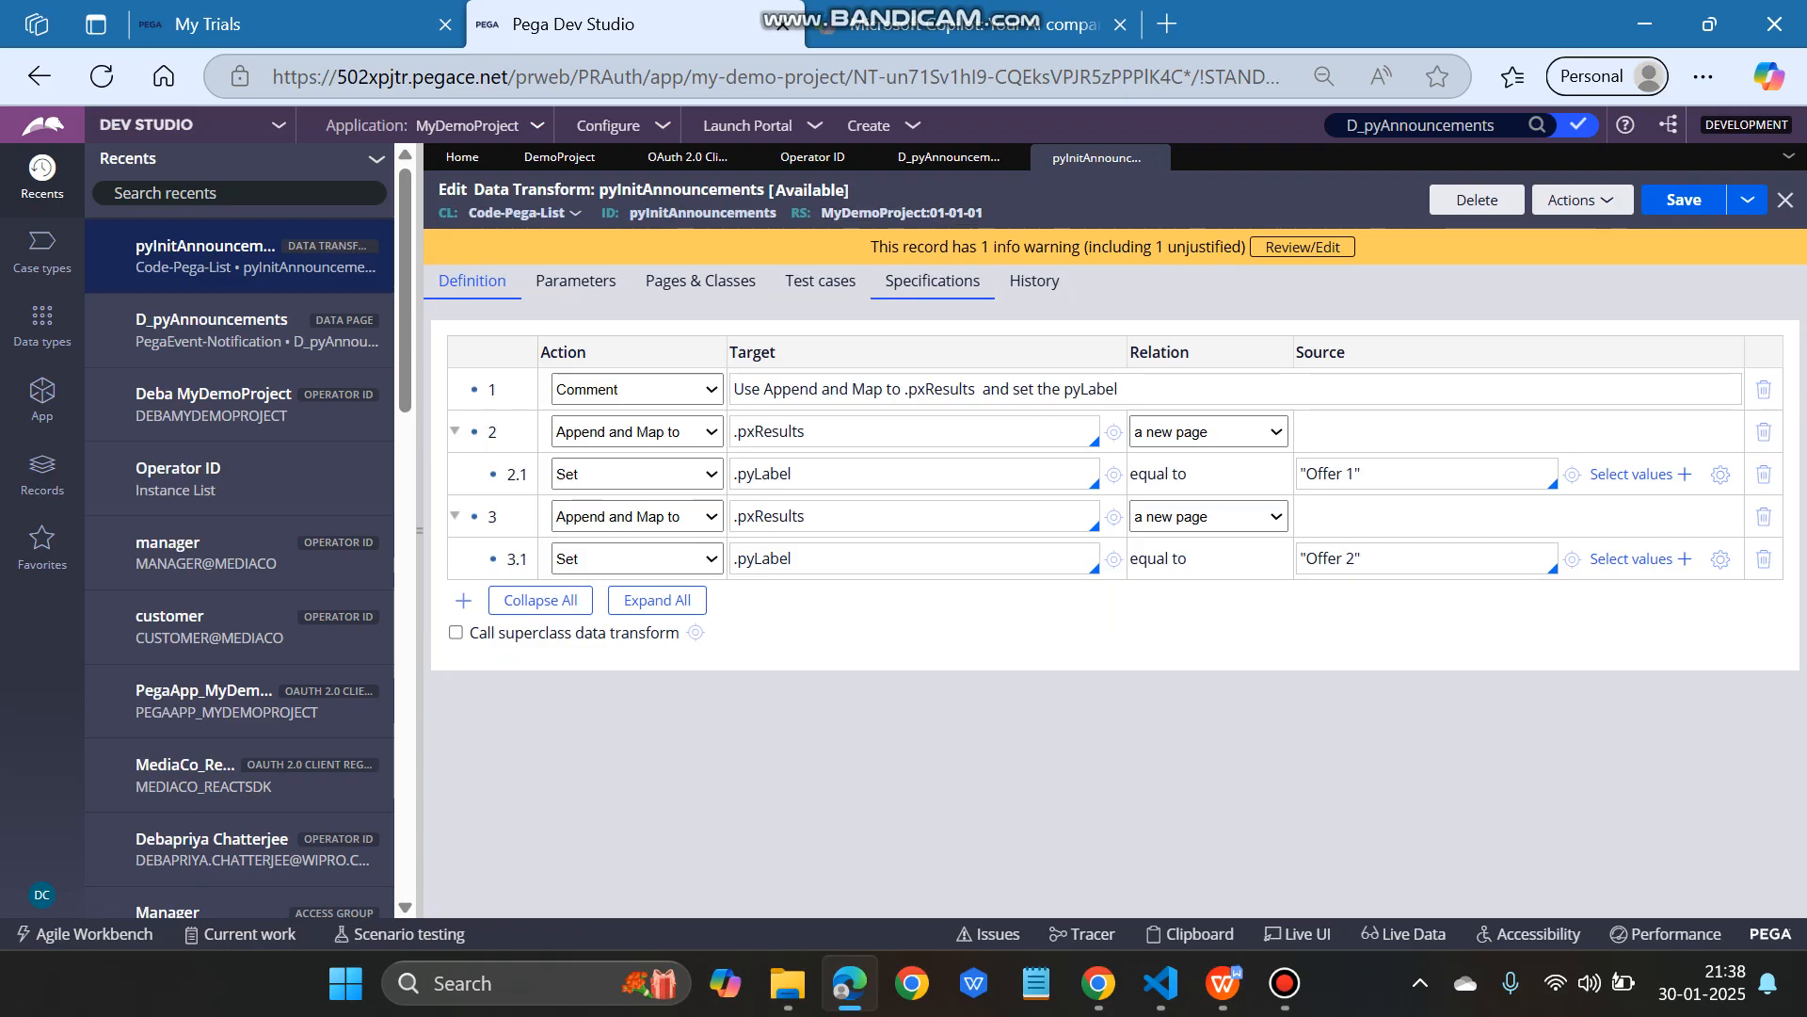
pyautogui.click(949, 156)
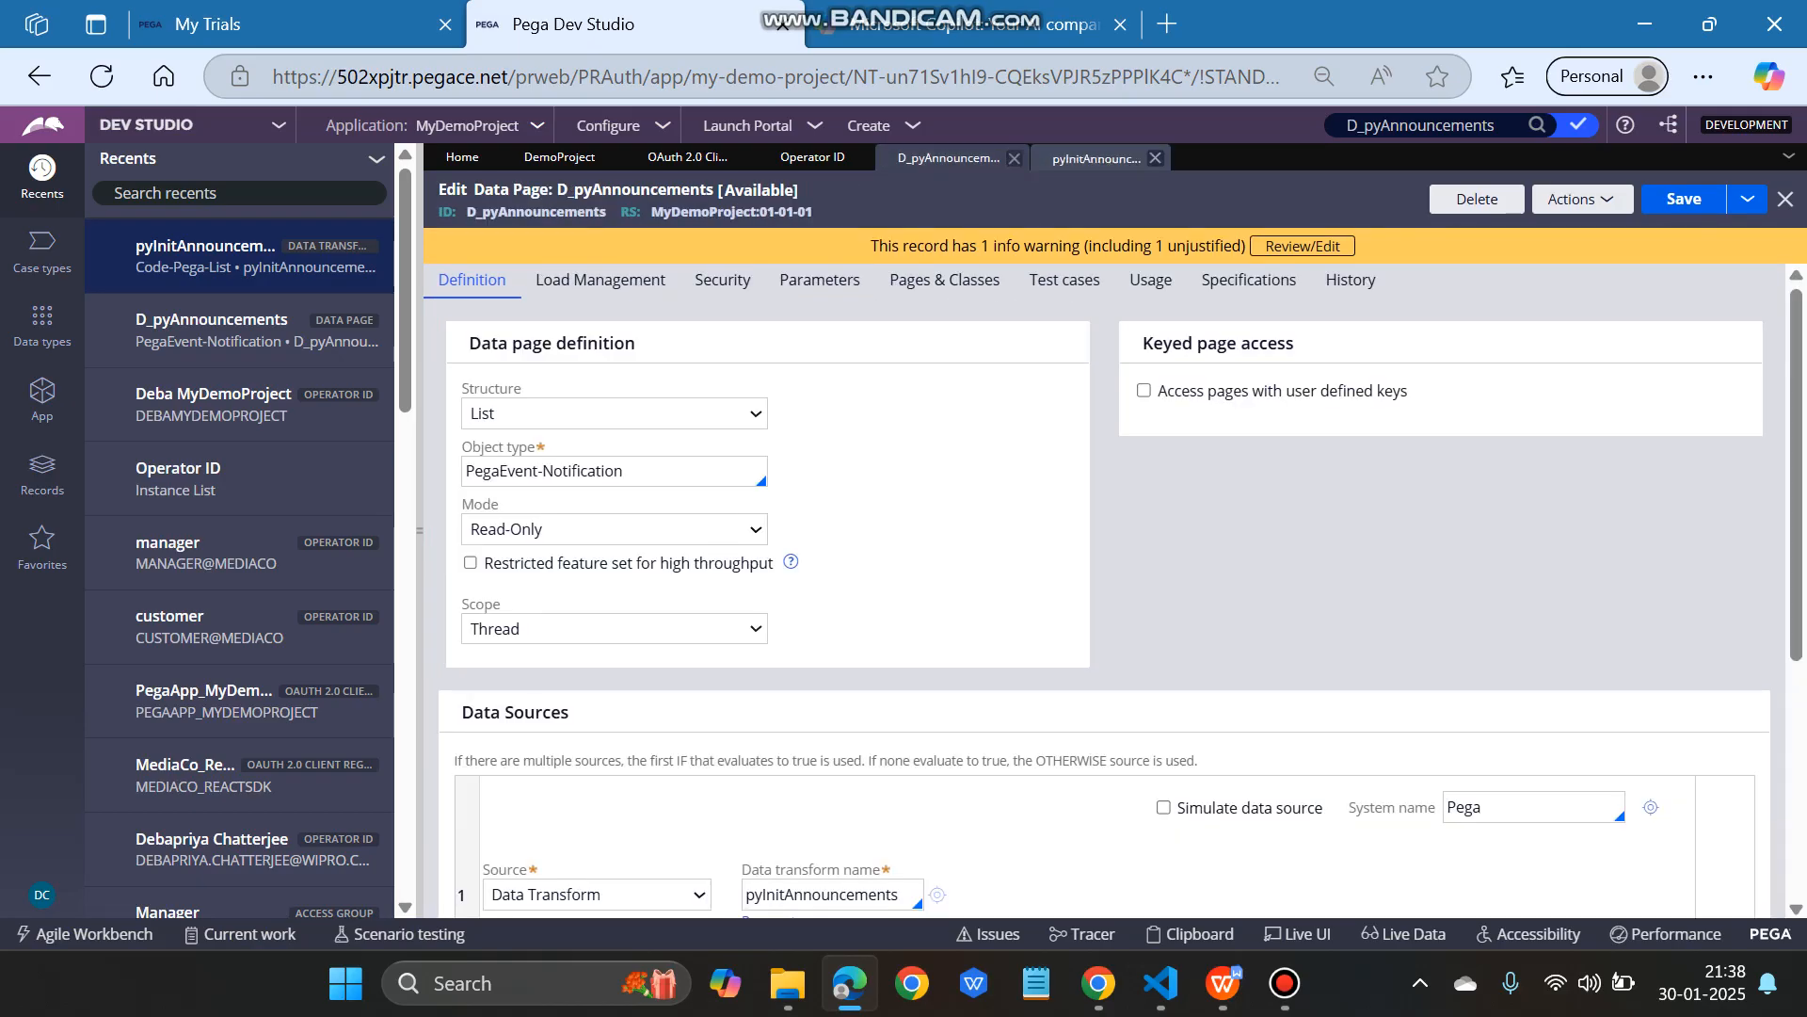
pyautogui.click(1092, 157)
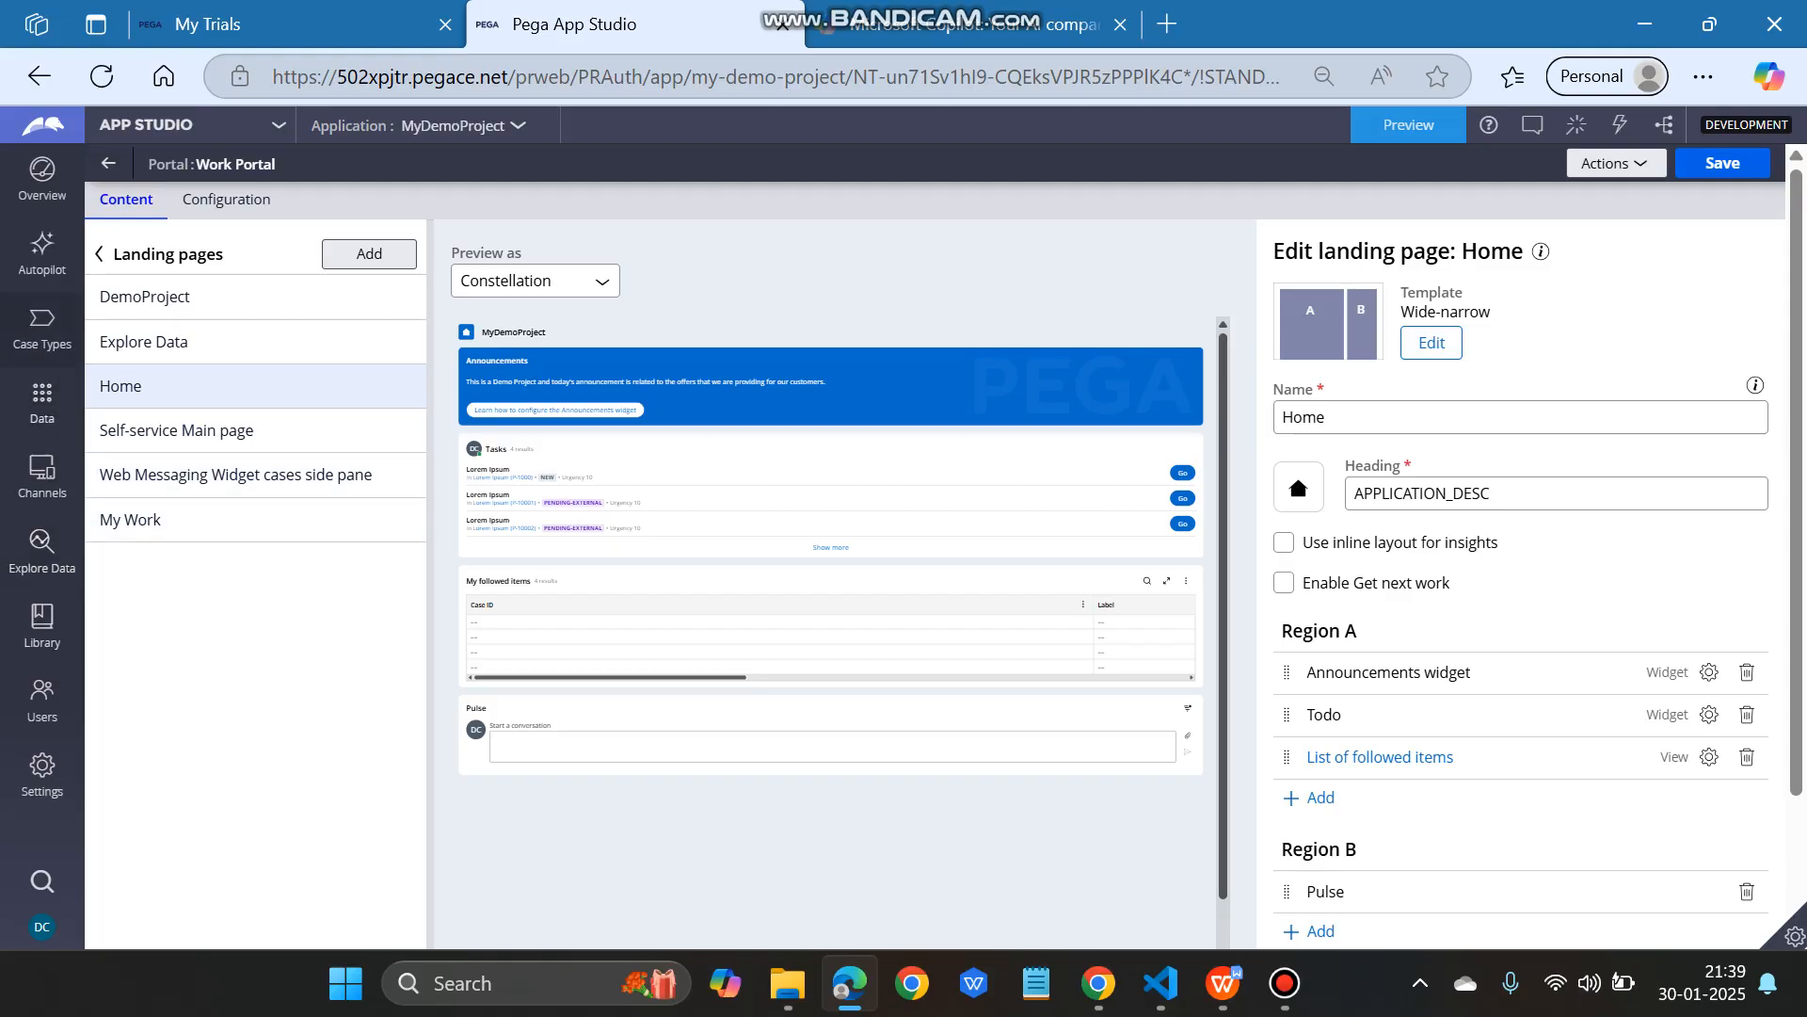
# Step: Open the DemoProject case type and launch a preview, starting a new case in the Work Portal
pyautogui.click(41, 327)
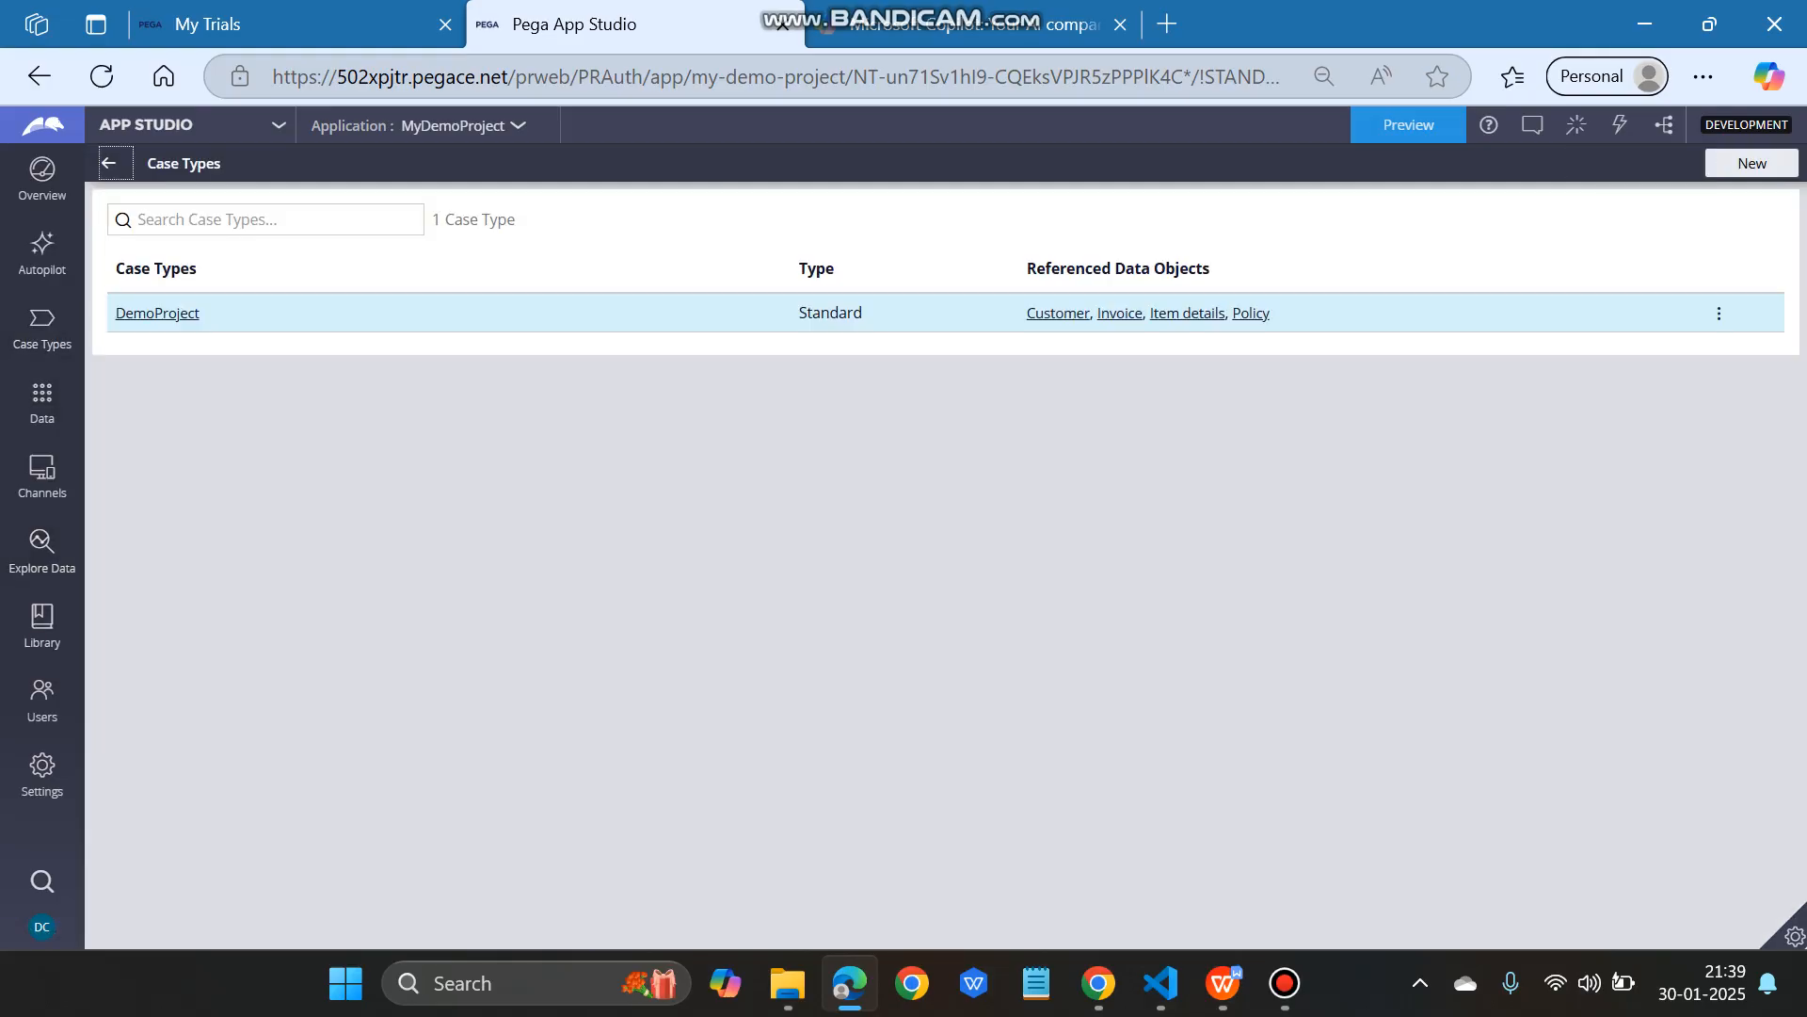
pyautogui.click(157, 312)
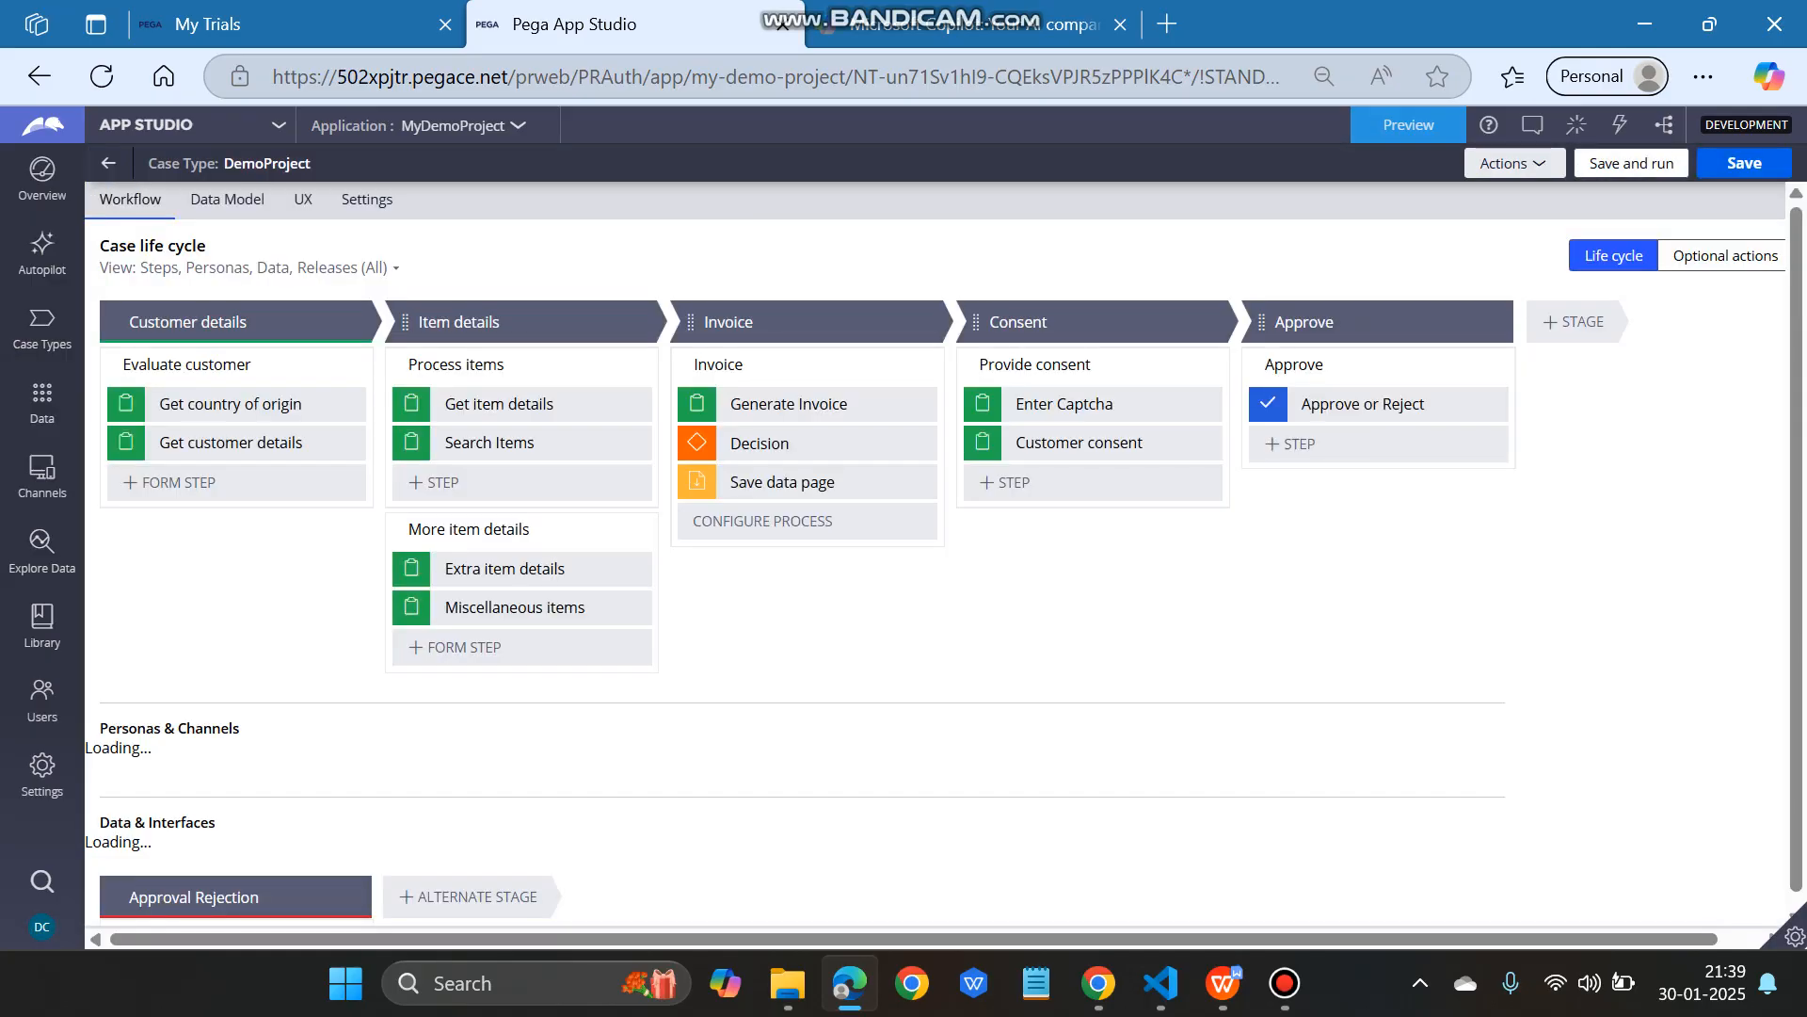
pyautogui.click(1629, 162)
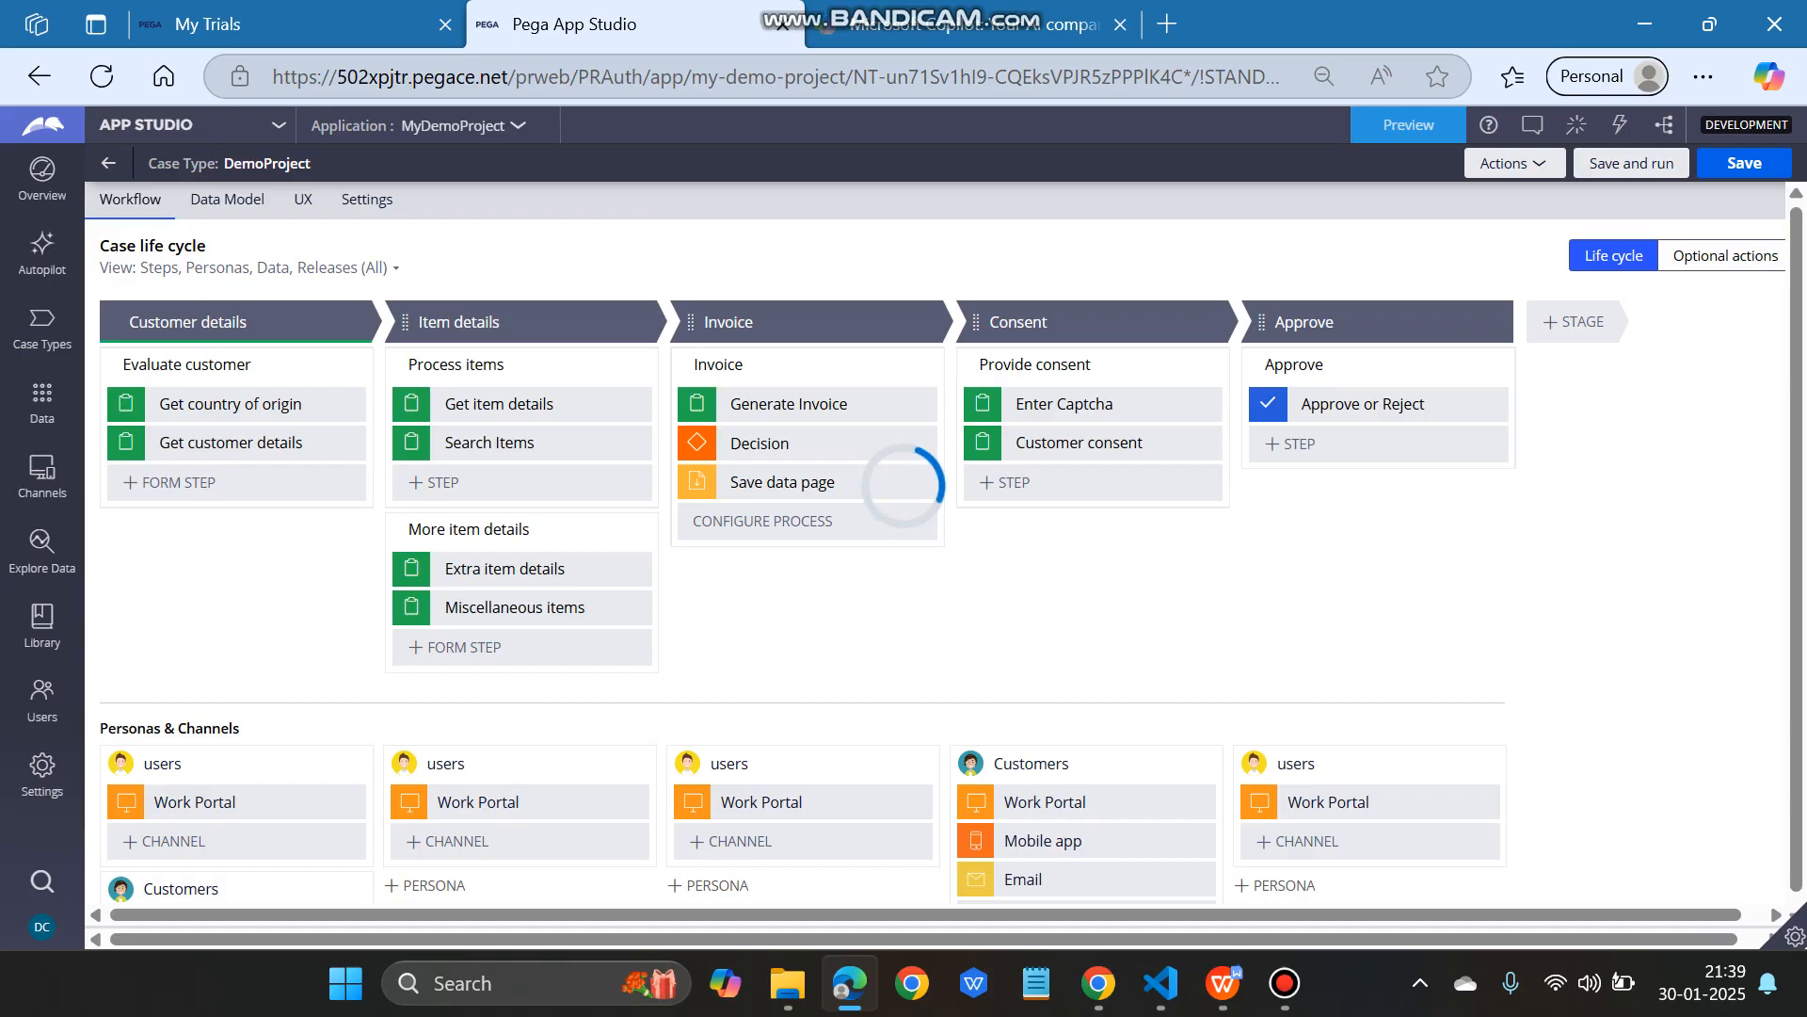
pyautogui.click(1404, 124)
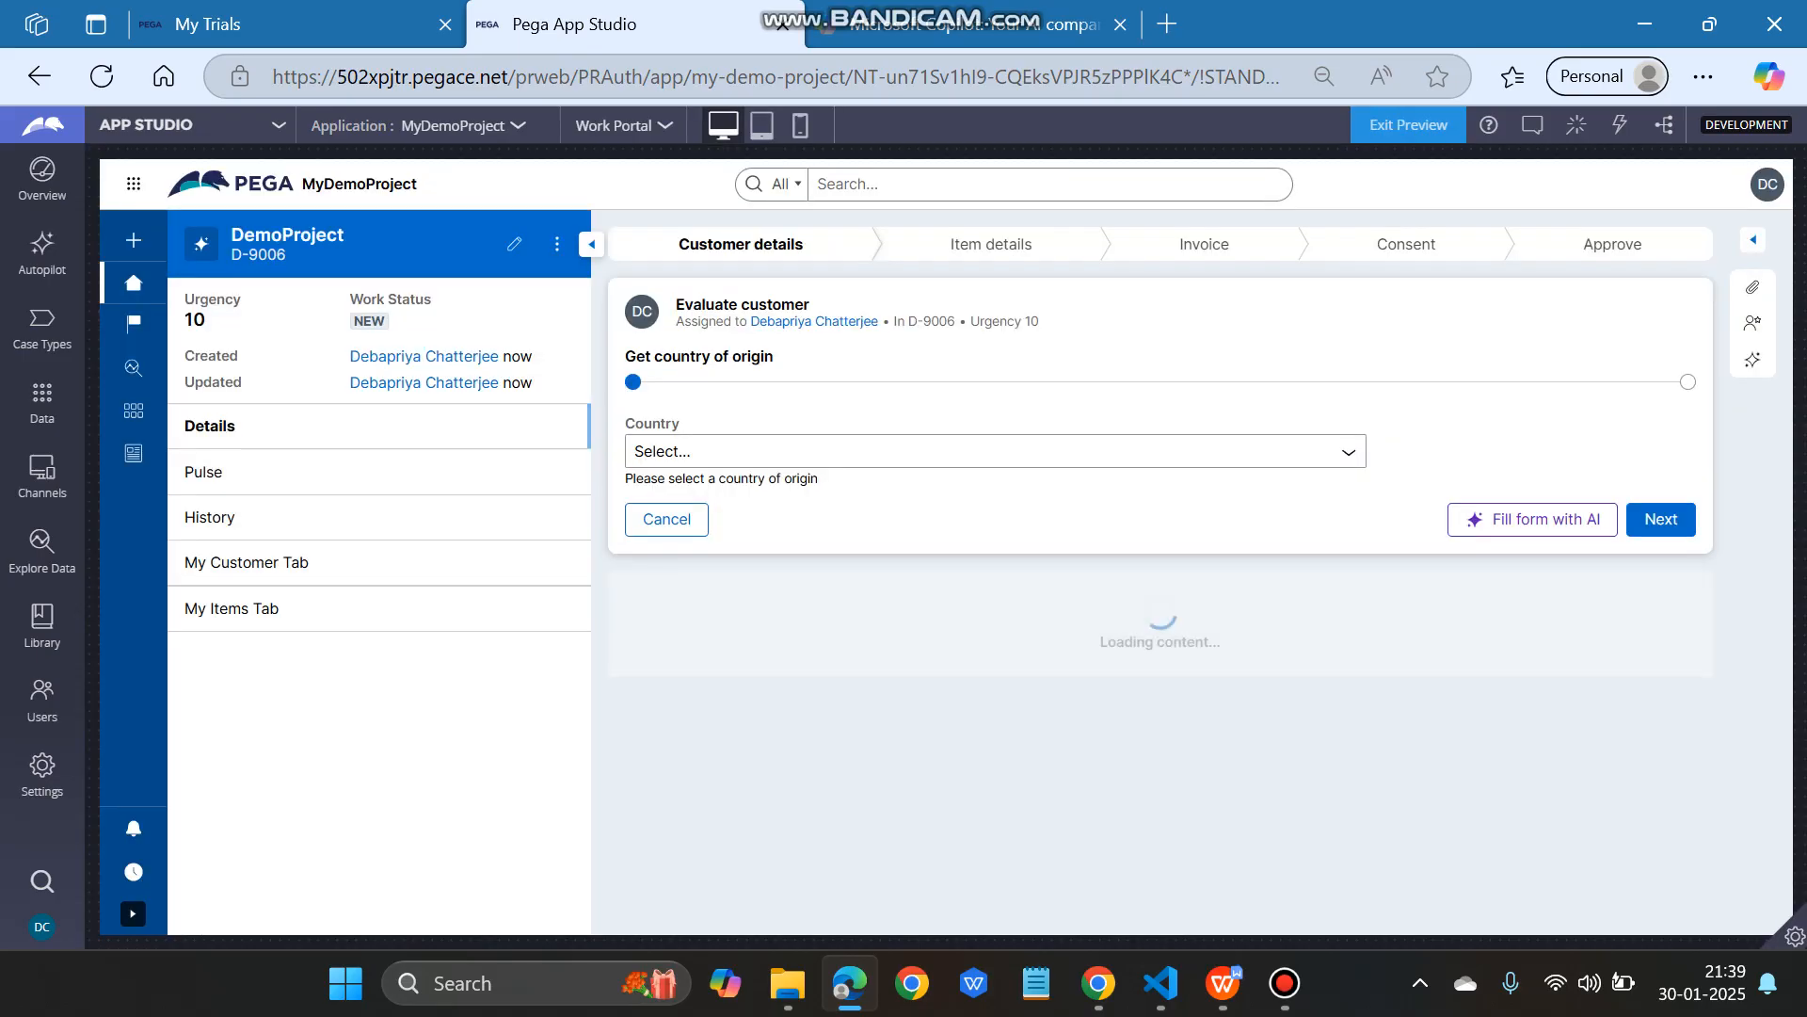
# Step: Go to Home, follow the Announcements link to google.com, then return to the portal preview
pyautogui.click(132, 282)
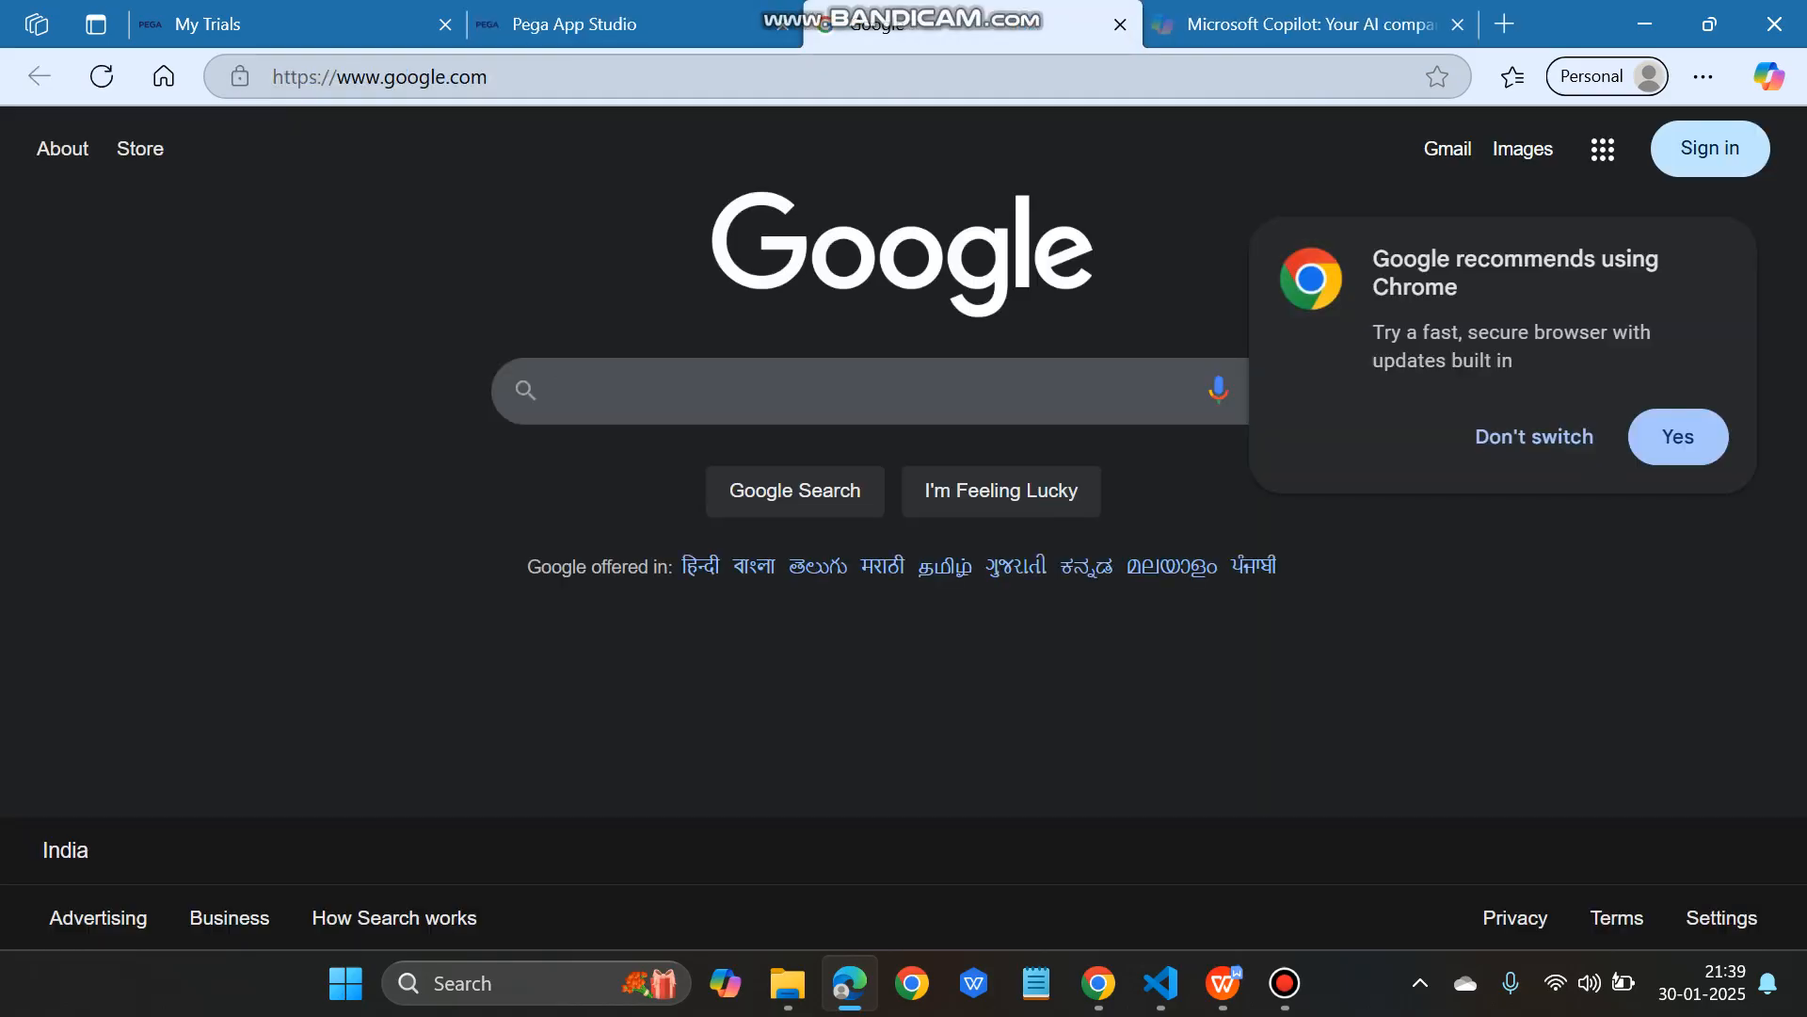
pyautogui.click(572, 24)
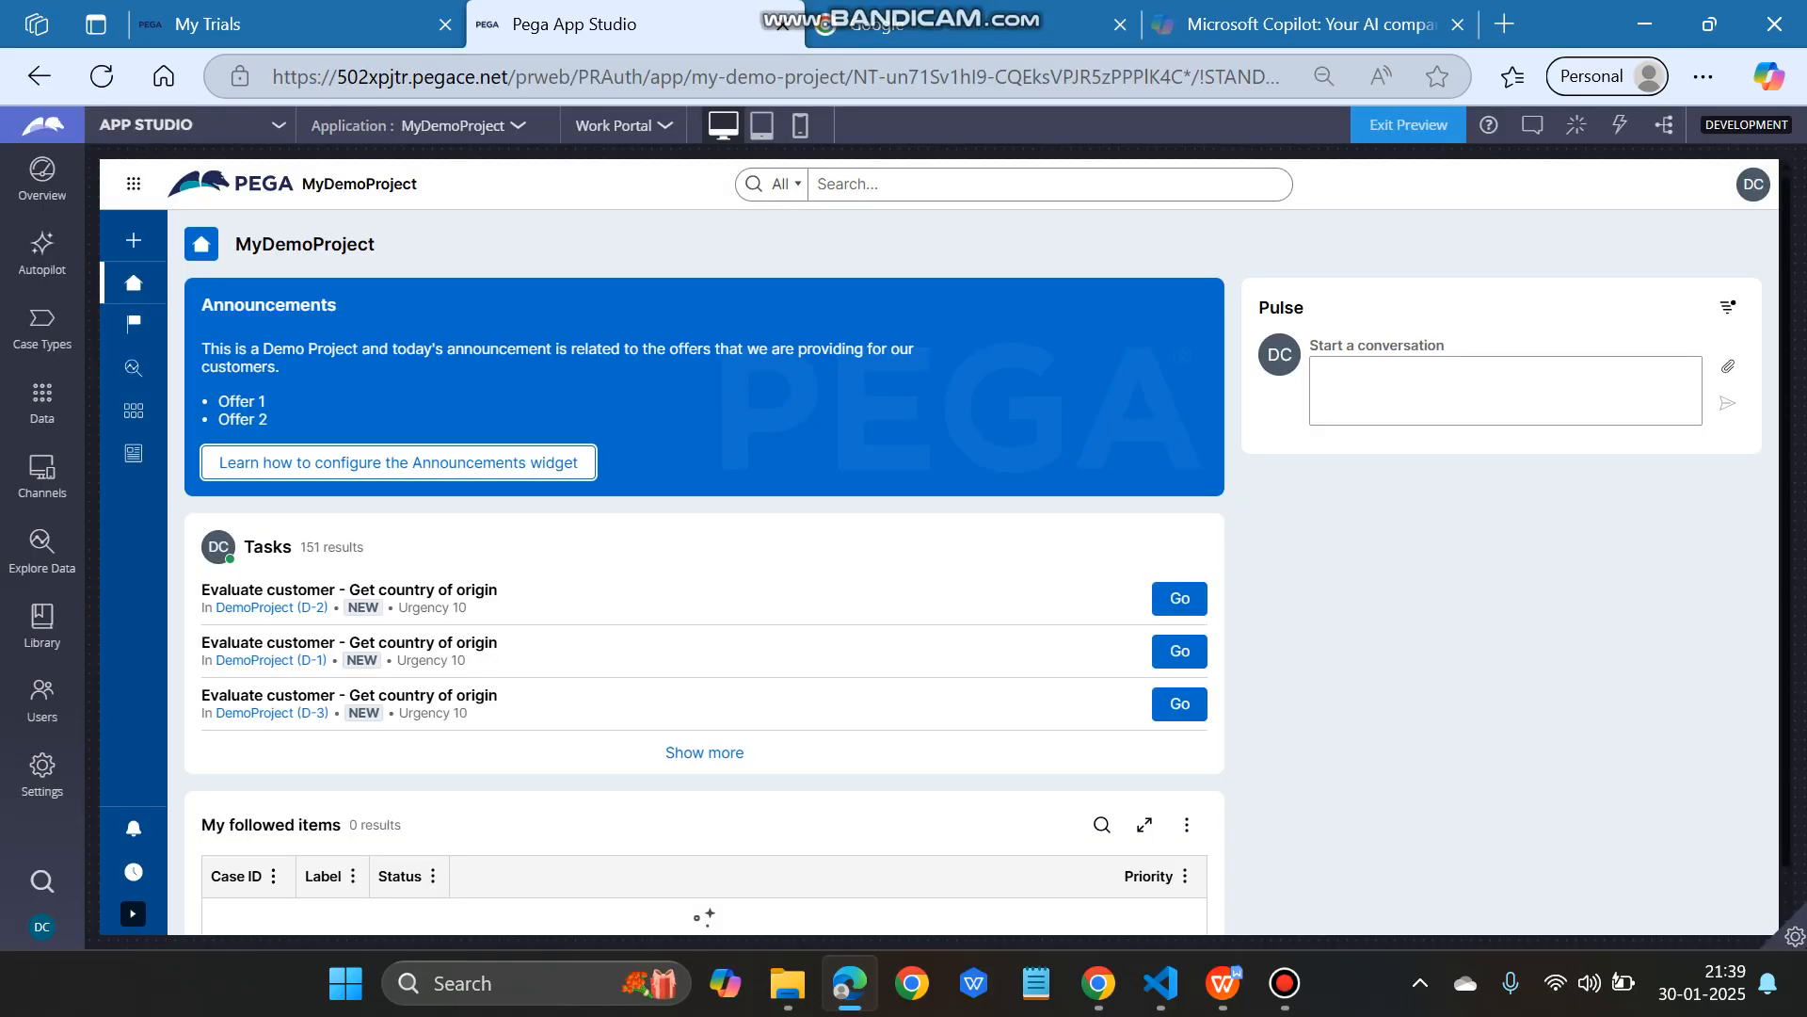